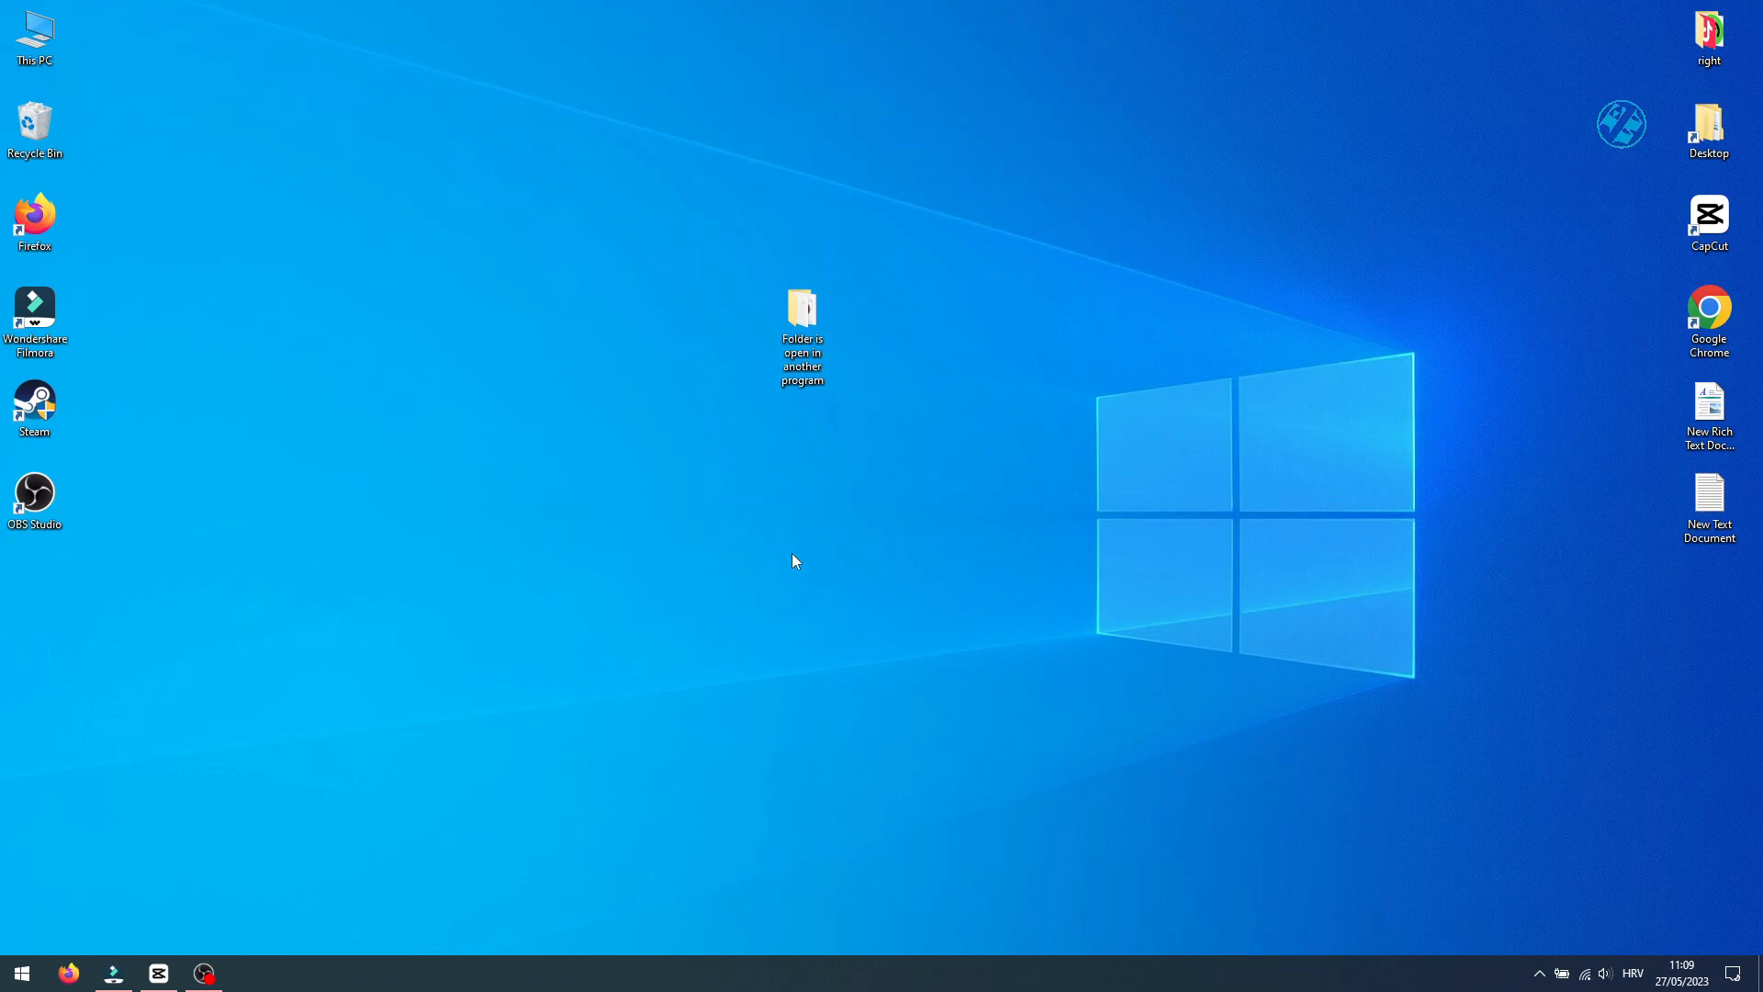
{"action": "mouse_move", "coordinate": [721, 420]}
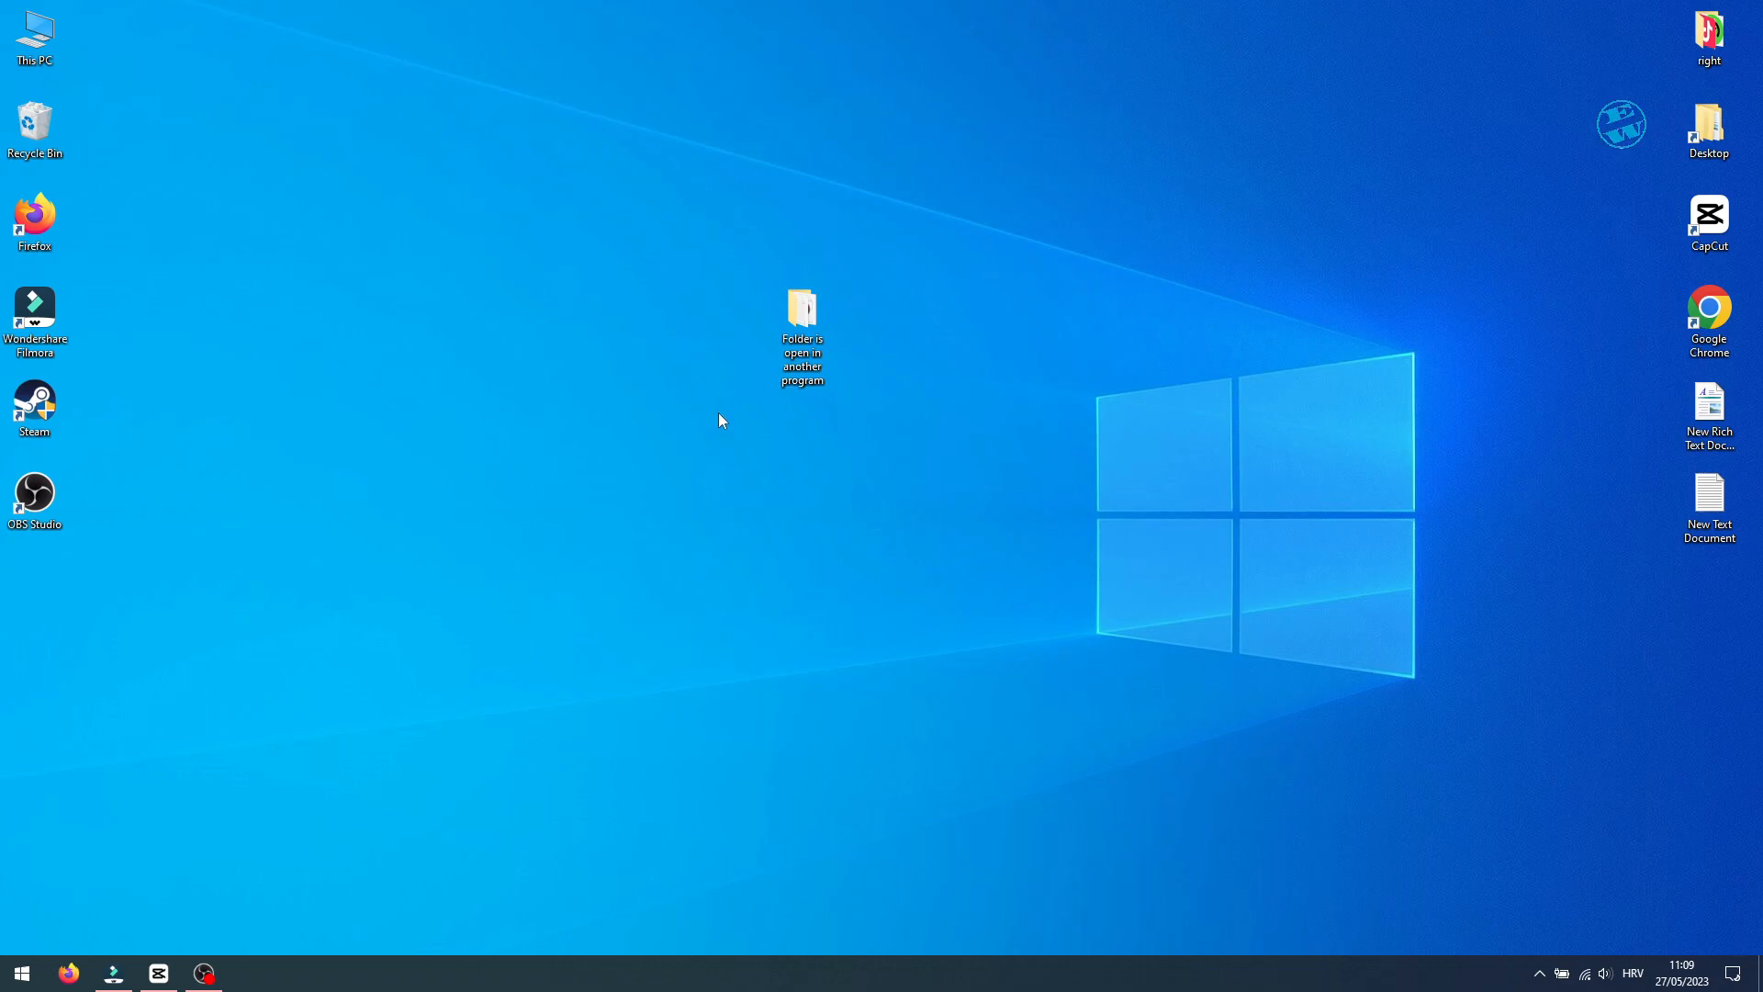
Select the locked desktop folder and attempt to delete it, triggering the Folder In Use warning.
{"action": "left_click", "coordinate": [801, 315]}
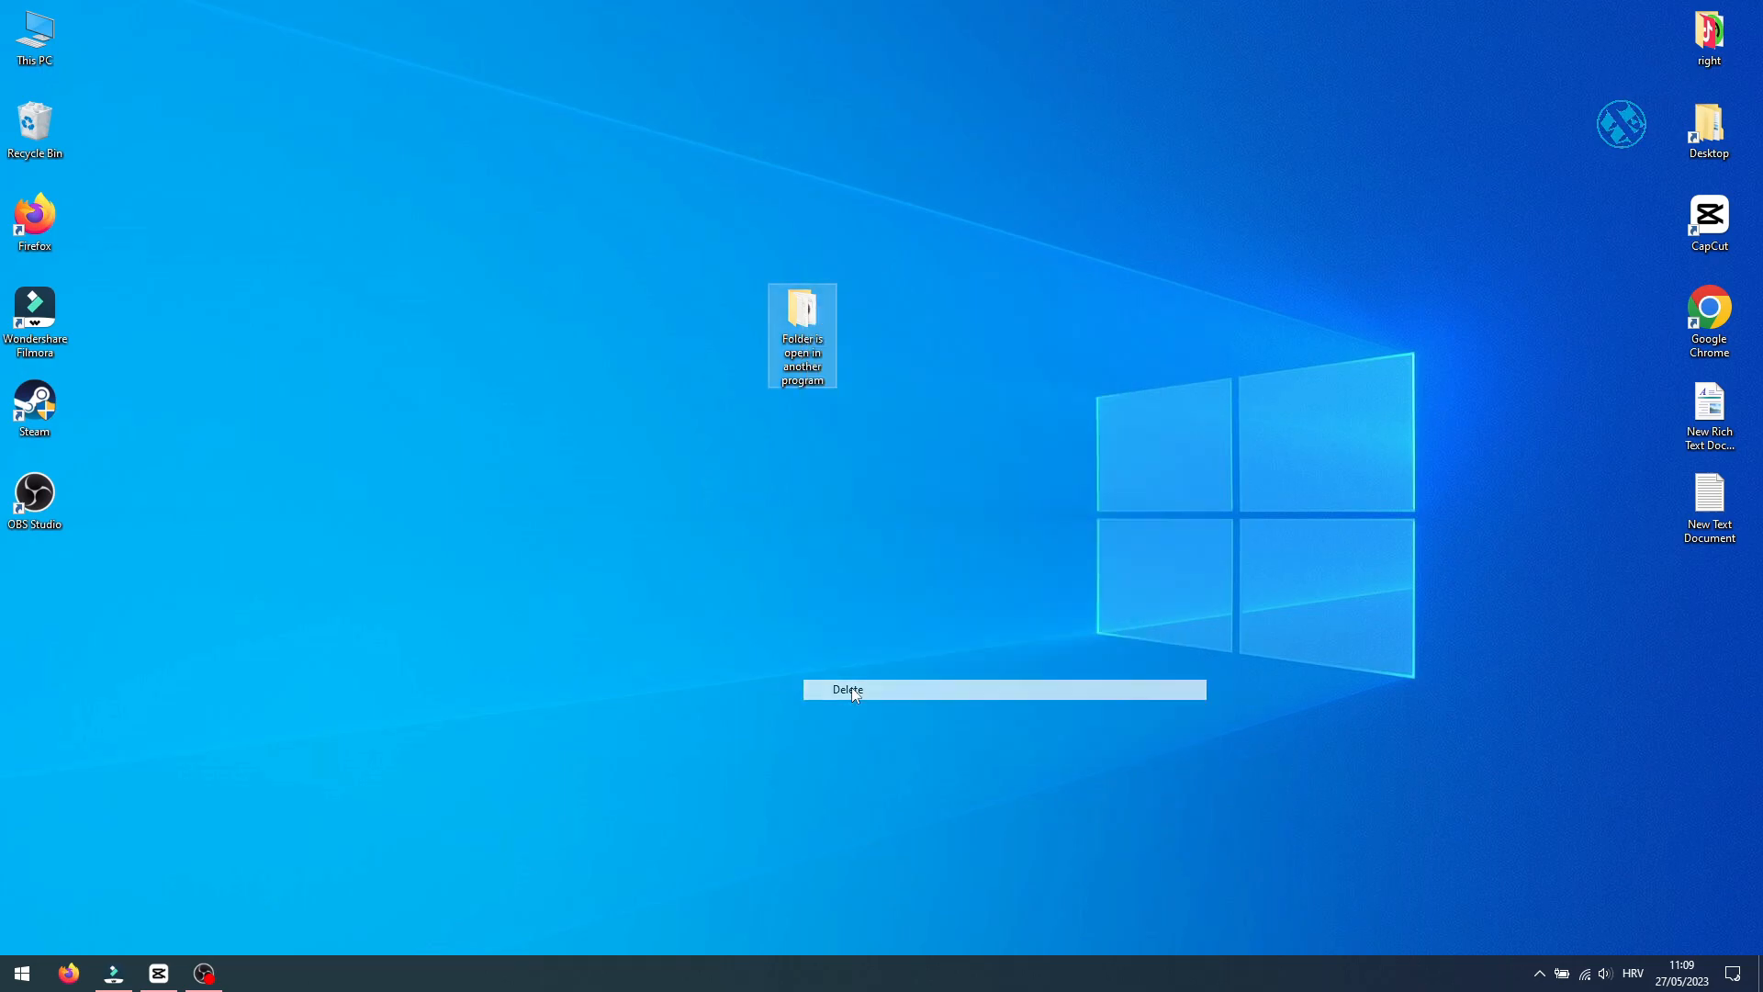
{"action": "left_click", "coordinate": [845, 689]}
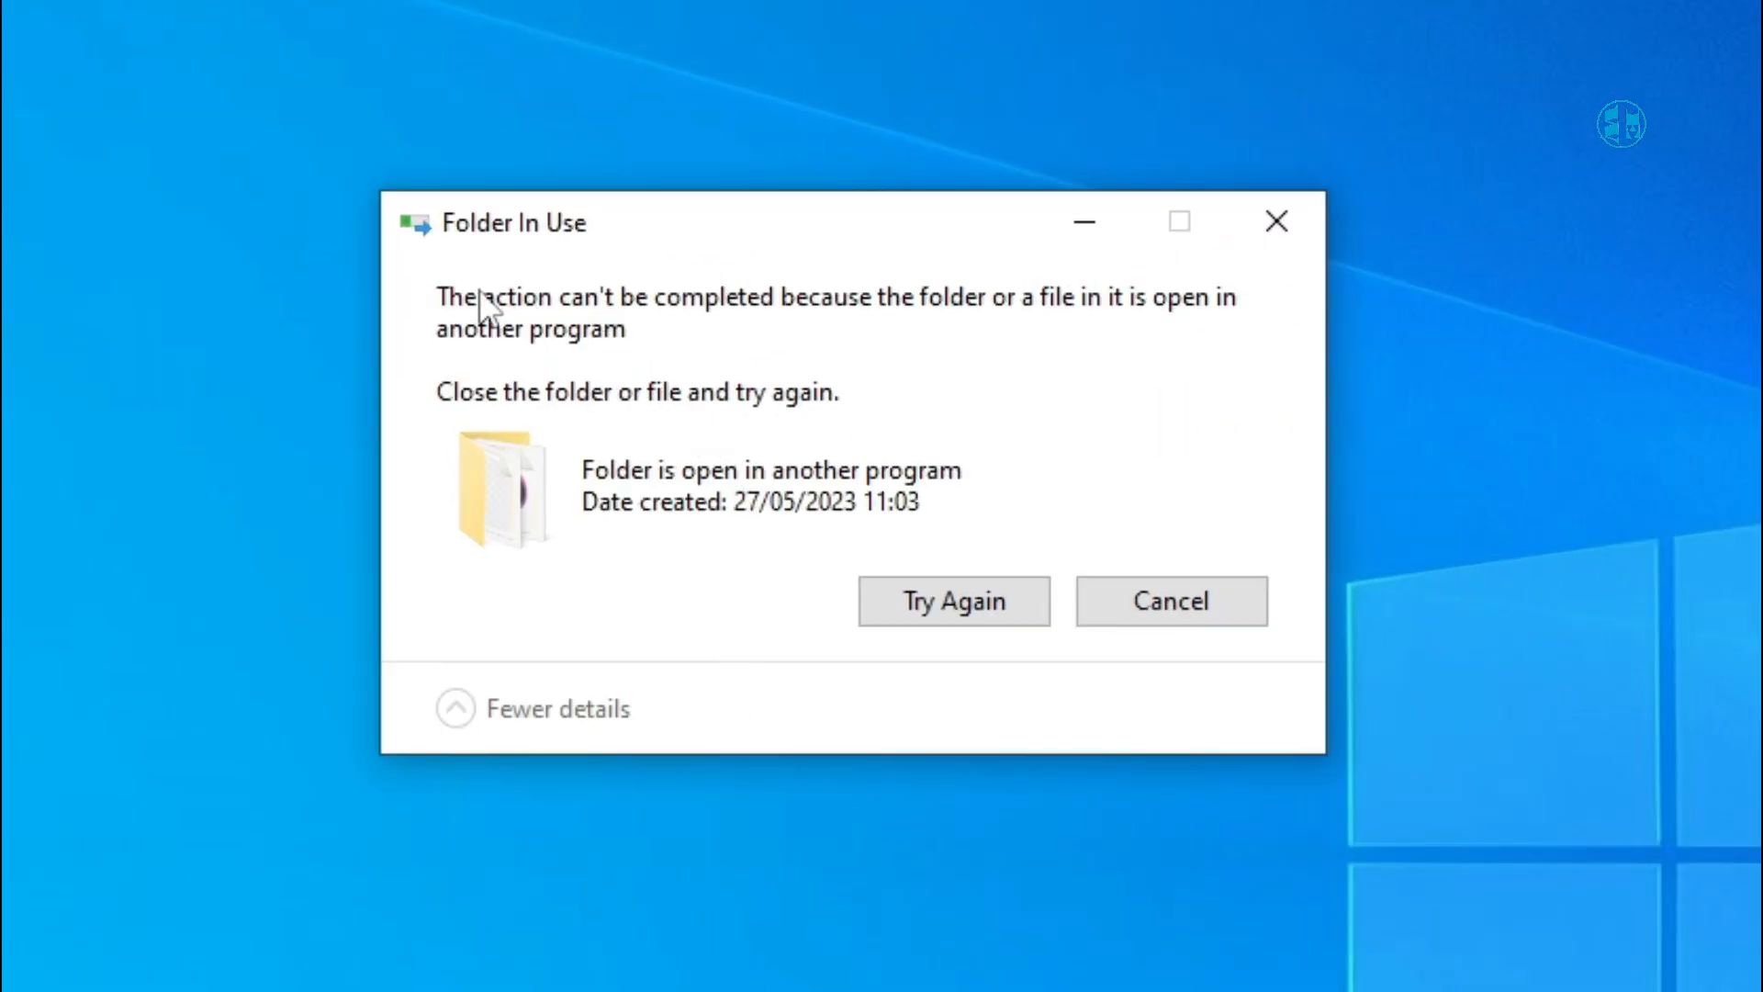
{"action": "mouse_move", "coordinate": [1032, 351]}
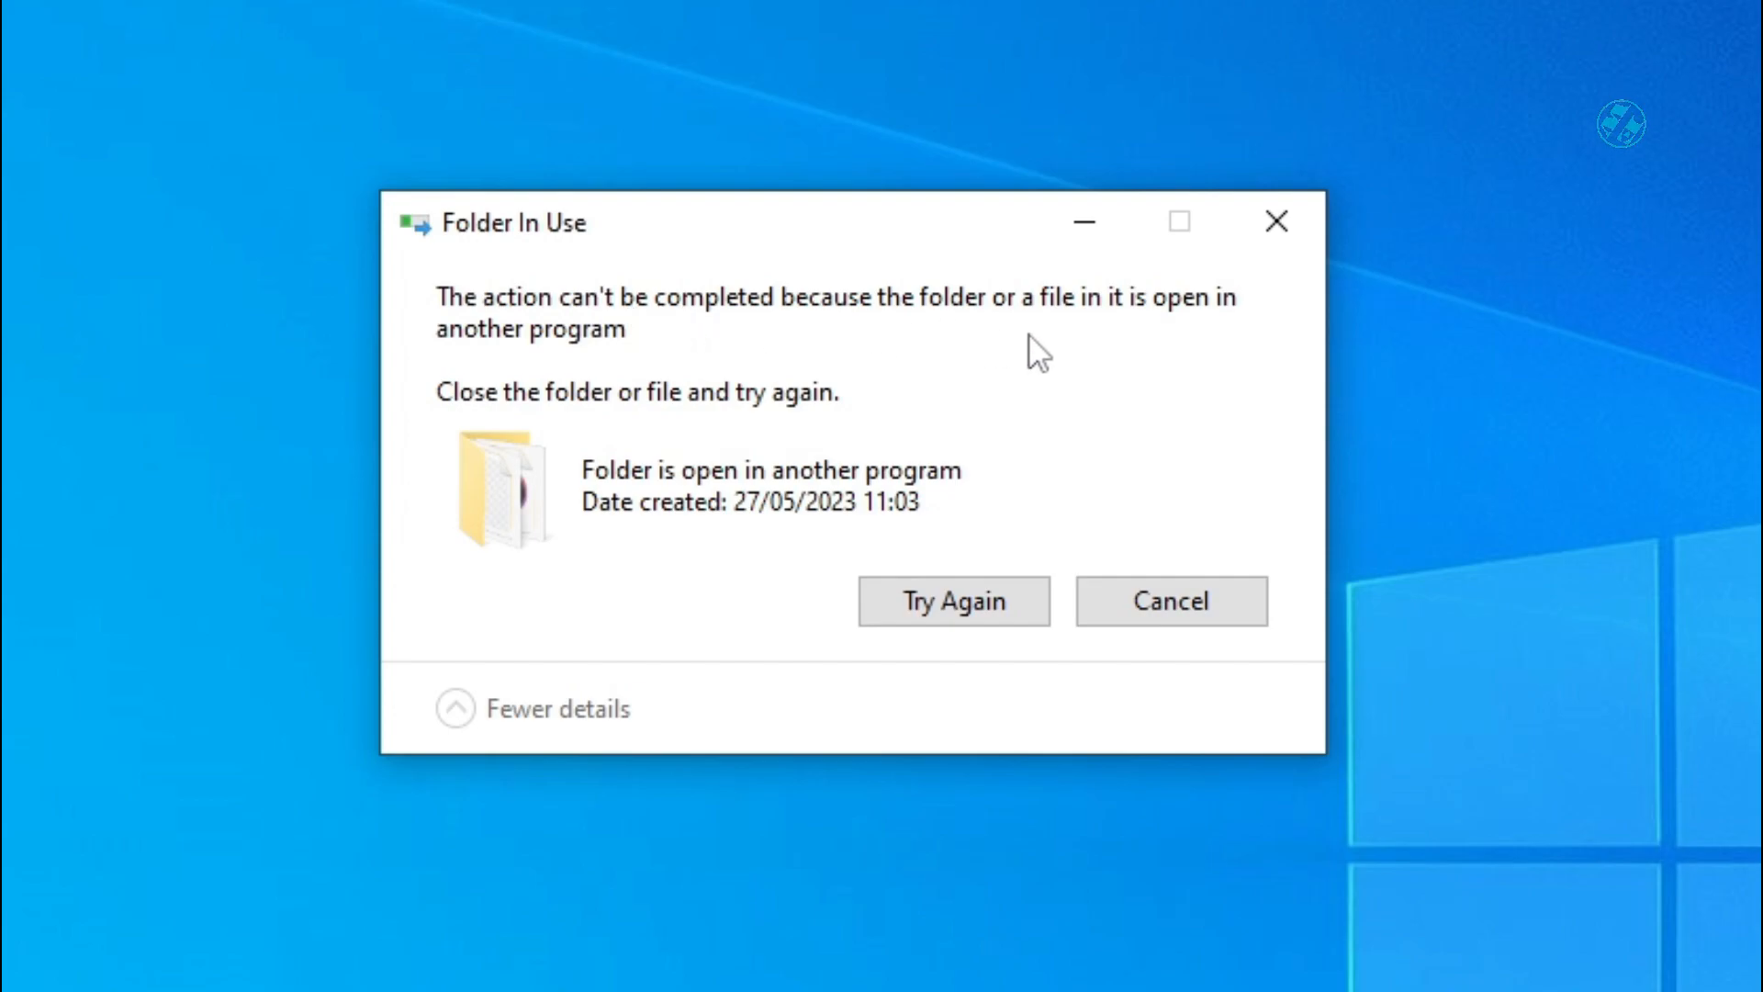
{"action": "mouse_move", "coordinate": [725, 371]}
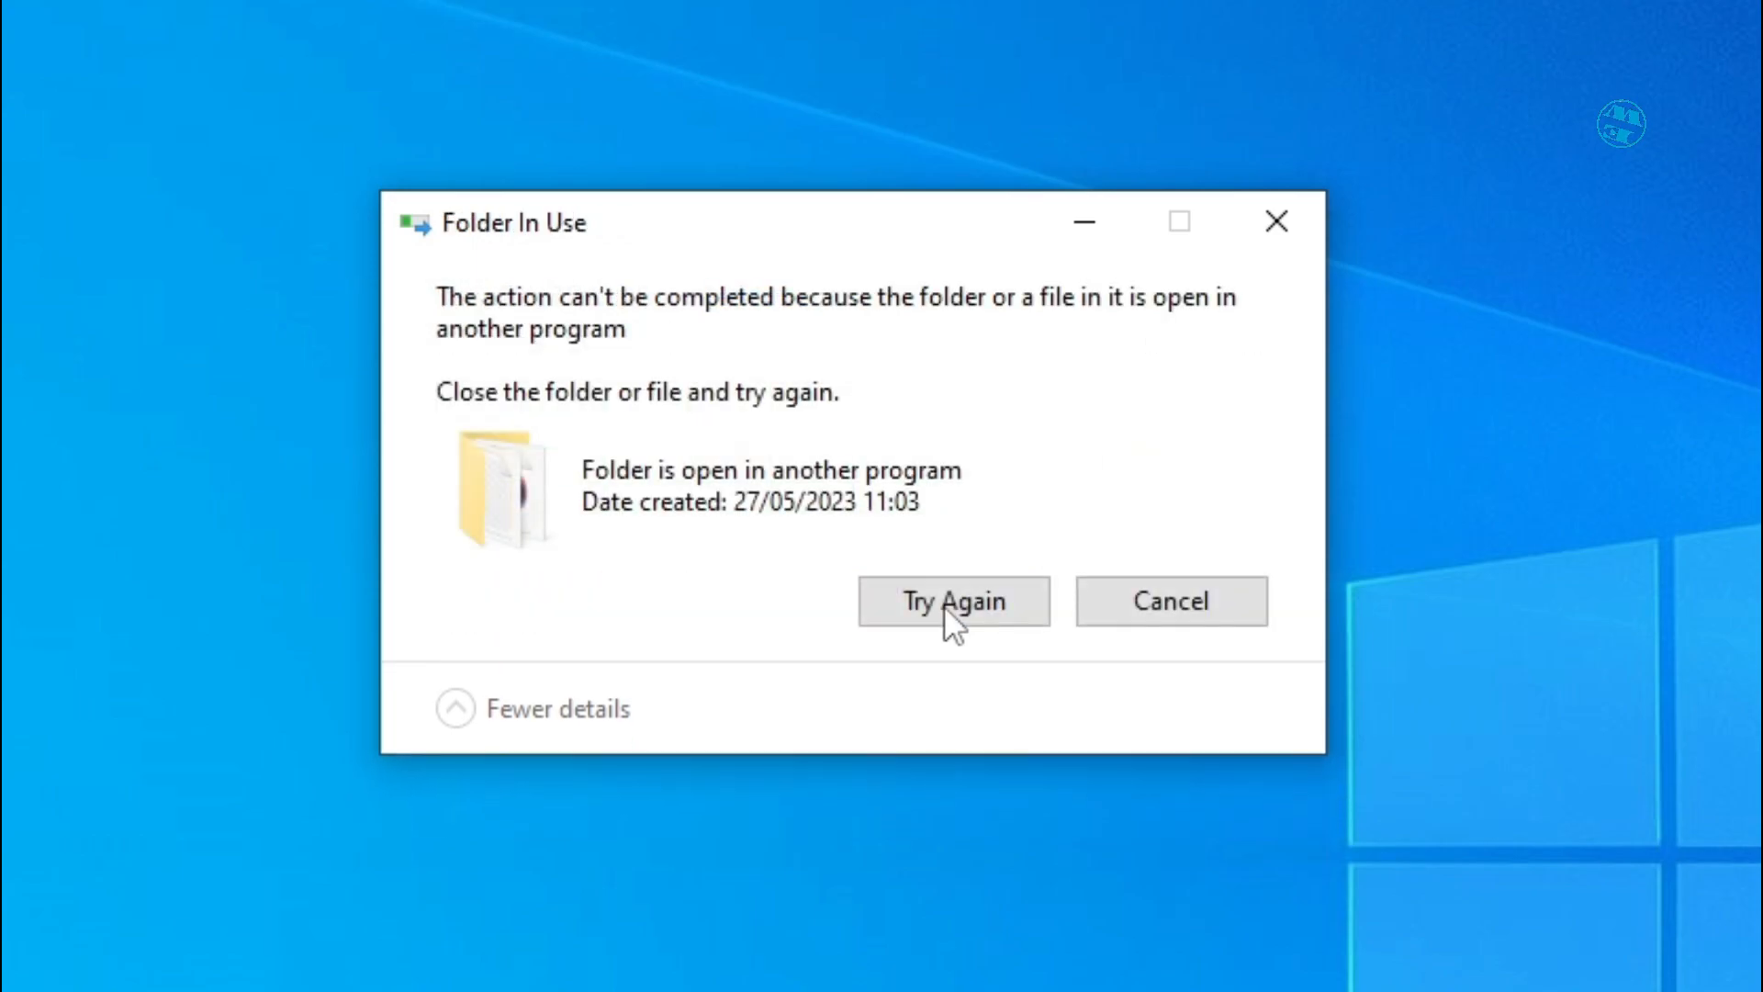
{"action": "mouse_move", "coordinate": [1173, 637]}
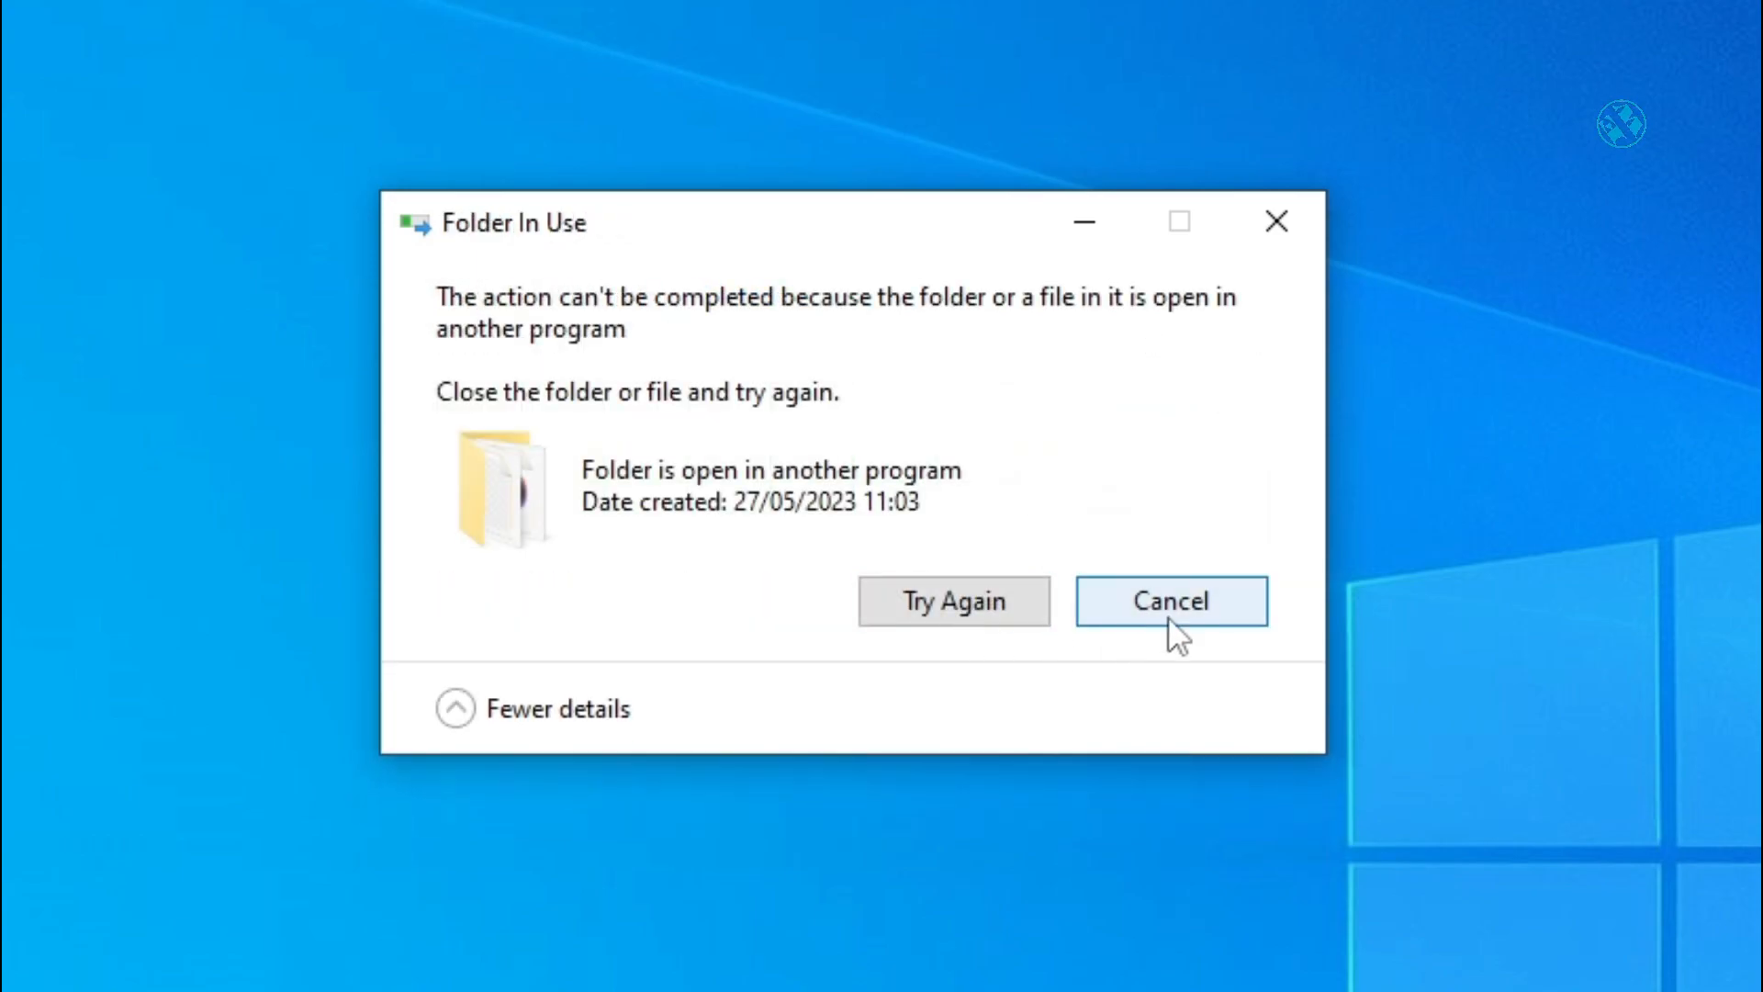
Cancel the Folder In Use warning and right-click the folder again, leaving its name unchanged.
{"action": "left_click", "coordinate": [1169, 600]}
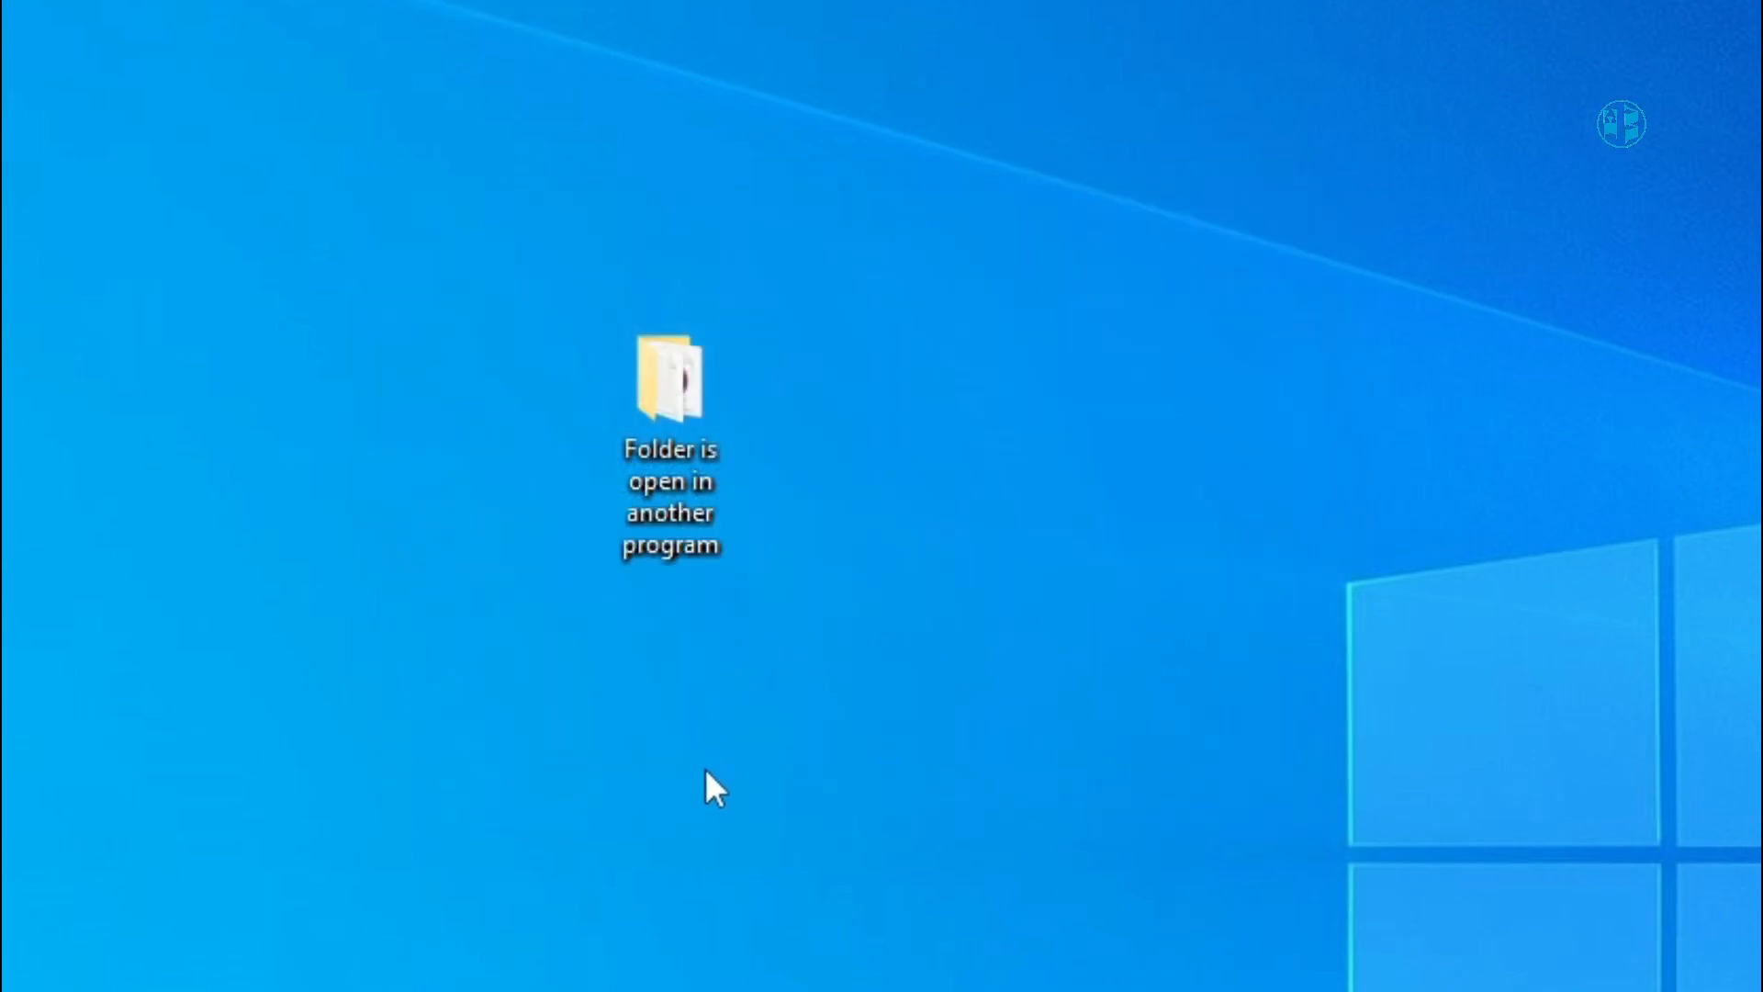
{"action": "mouse_move", "coordinate": [647, 883]}
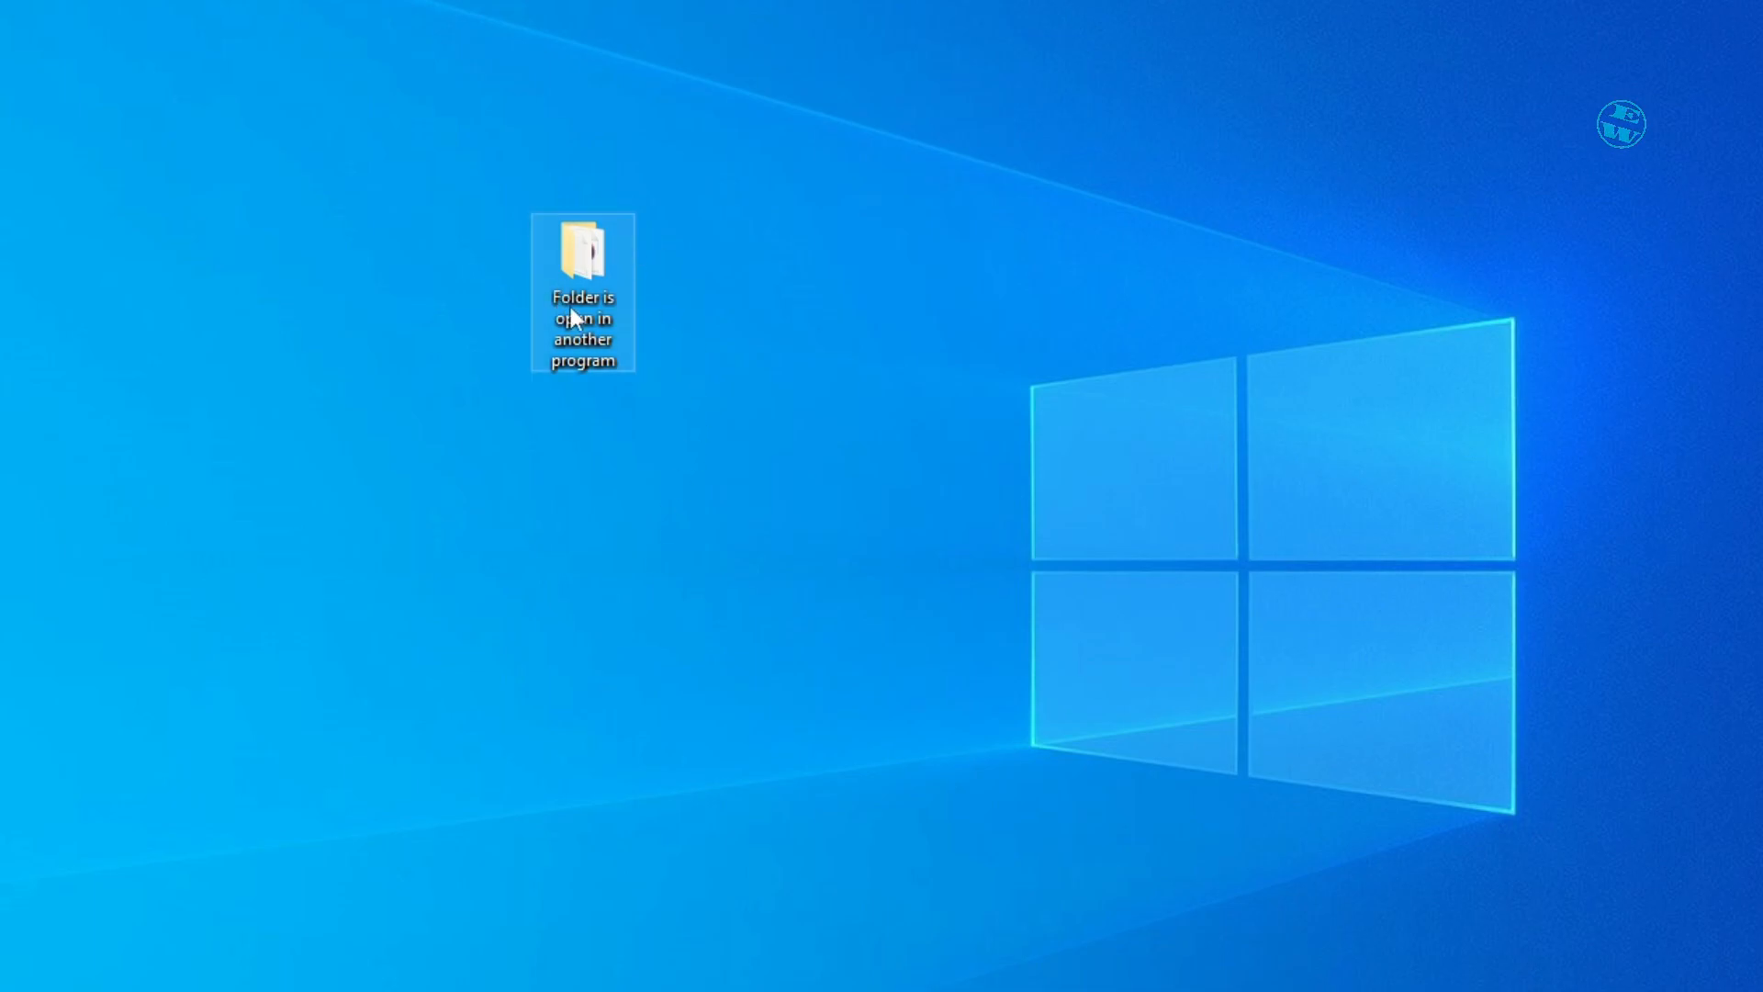
{"action": "right_click", "coordinate": [582, 259]}
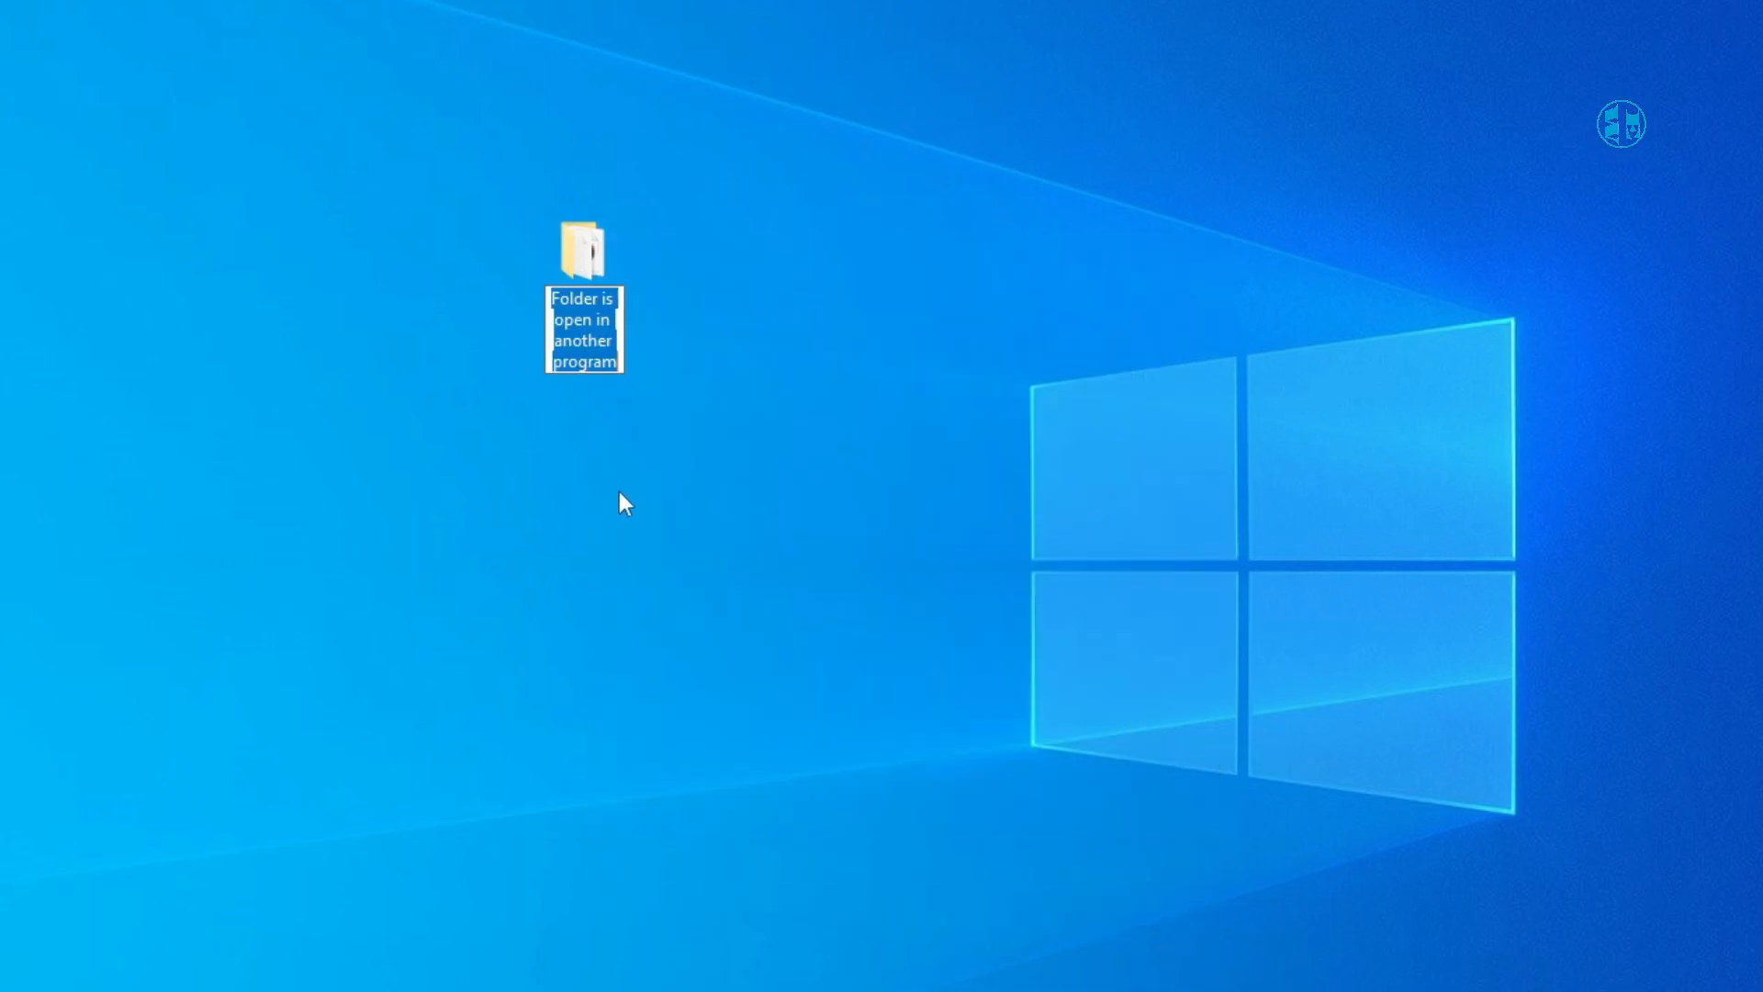
{"action": "right_click", "coordinate": [584, 330]}
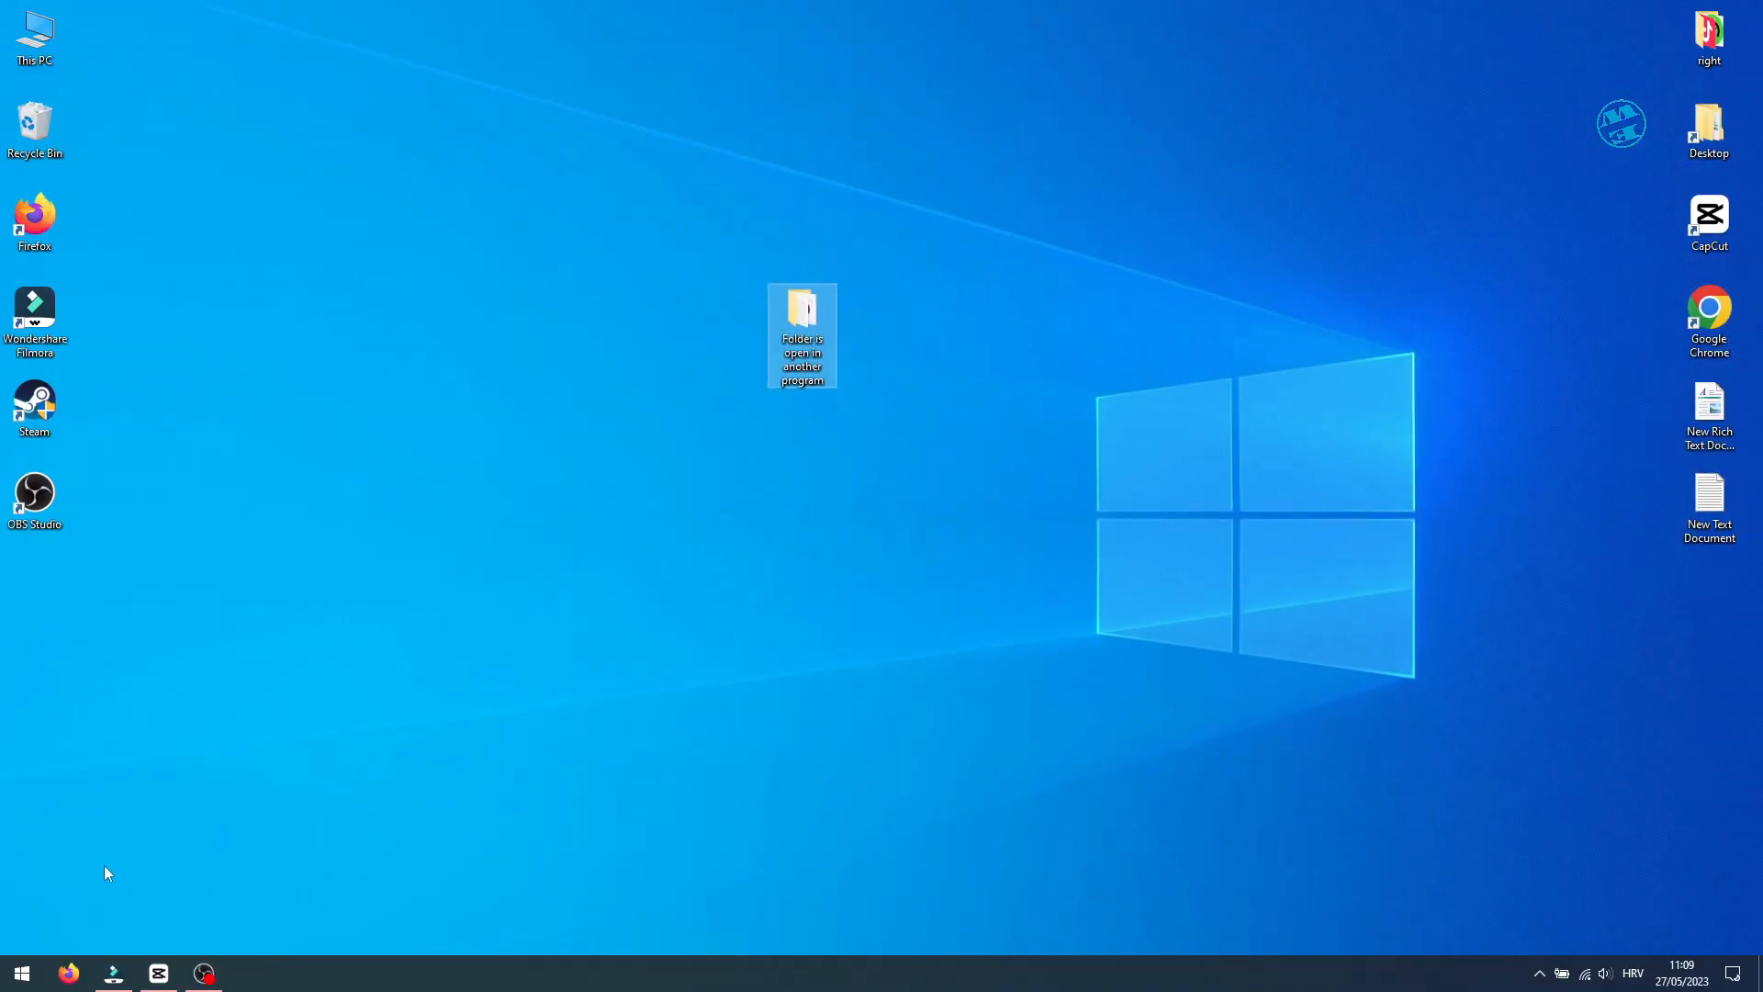
Launch Resource Monitor from the Start menu and switch to its CPU tab.
{"action": "left_click", "coordinate": [21, 973]}
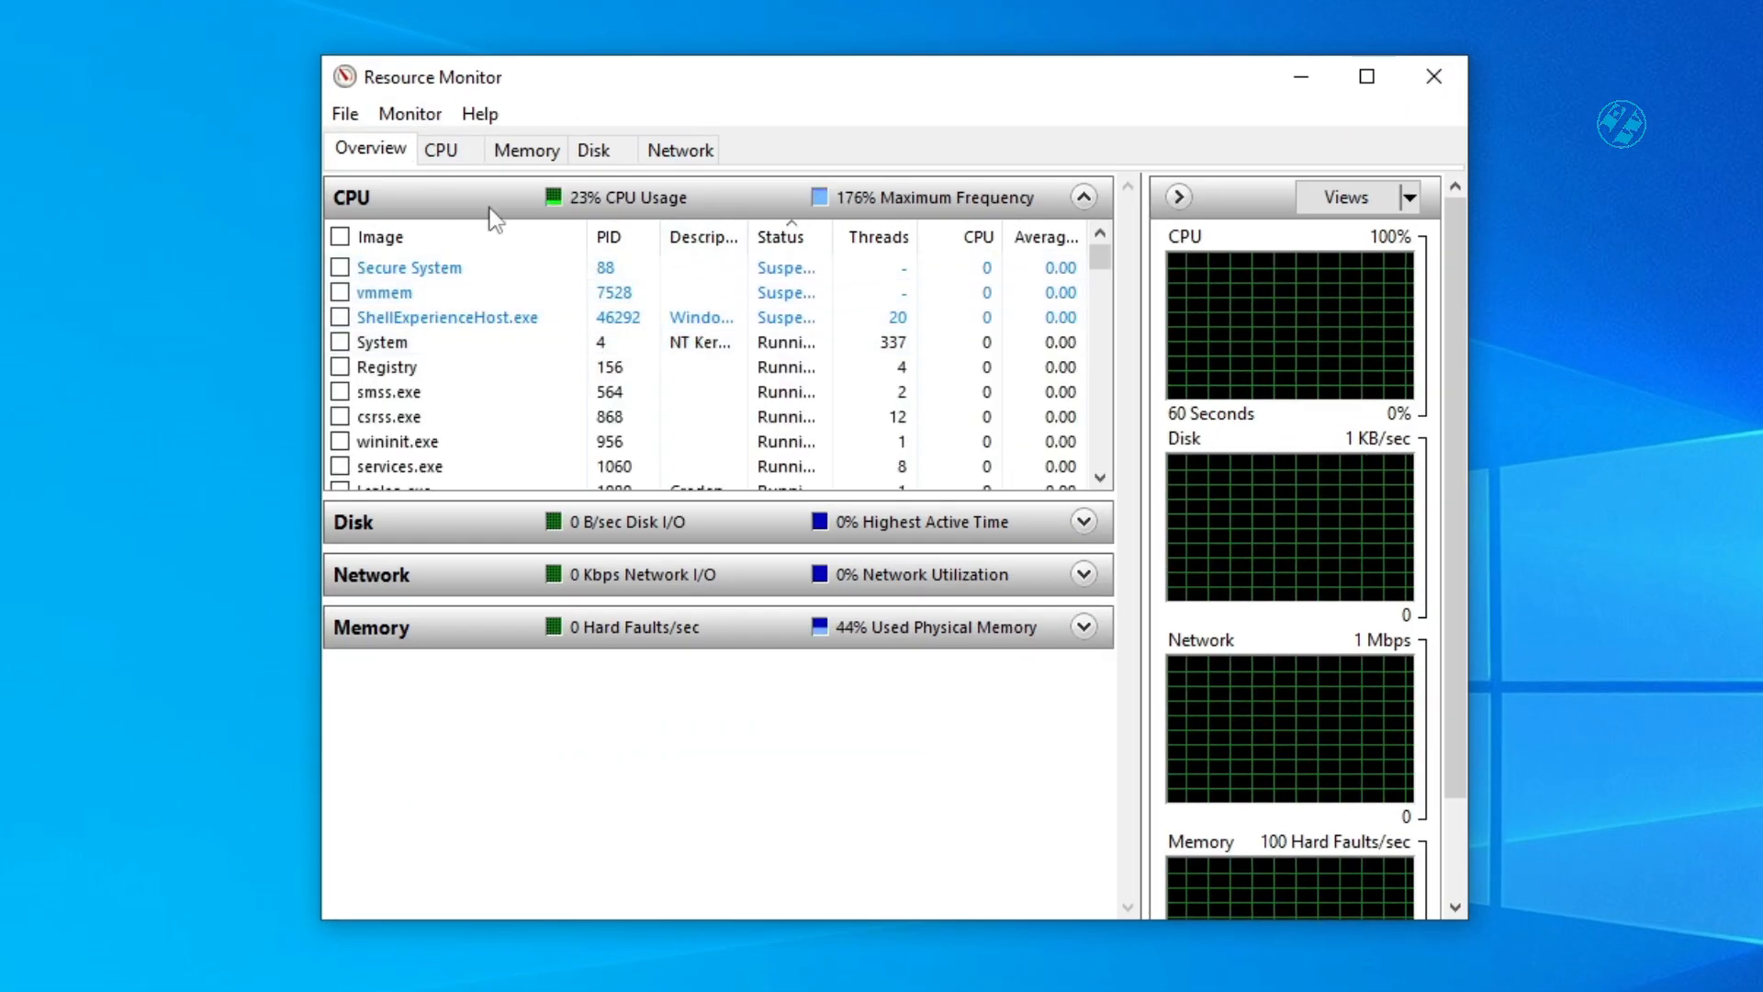
{"action": "left_click", "coordinate": [440, 150]}
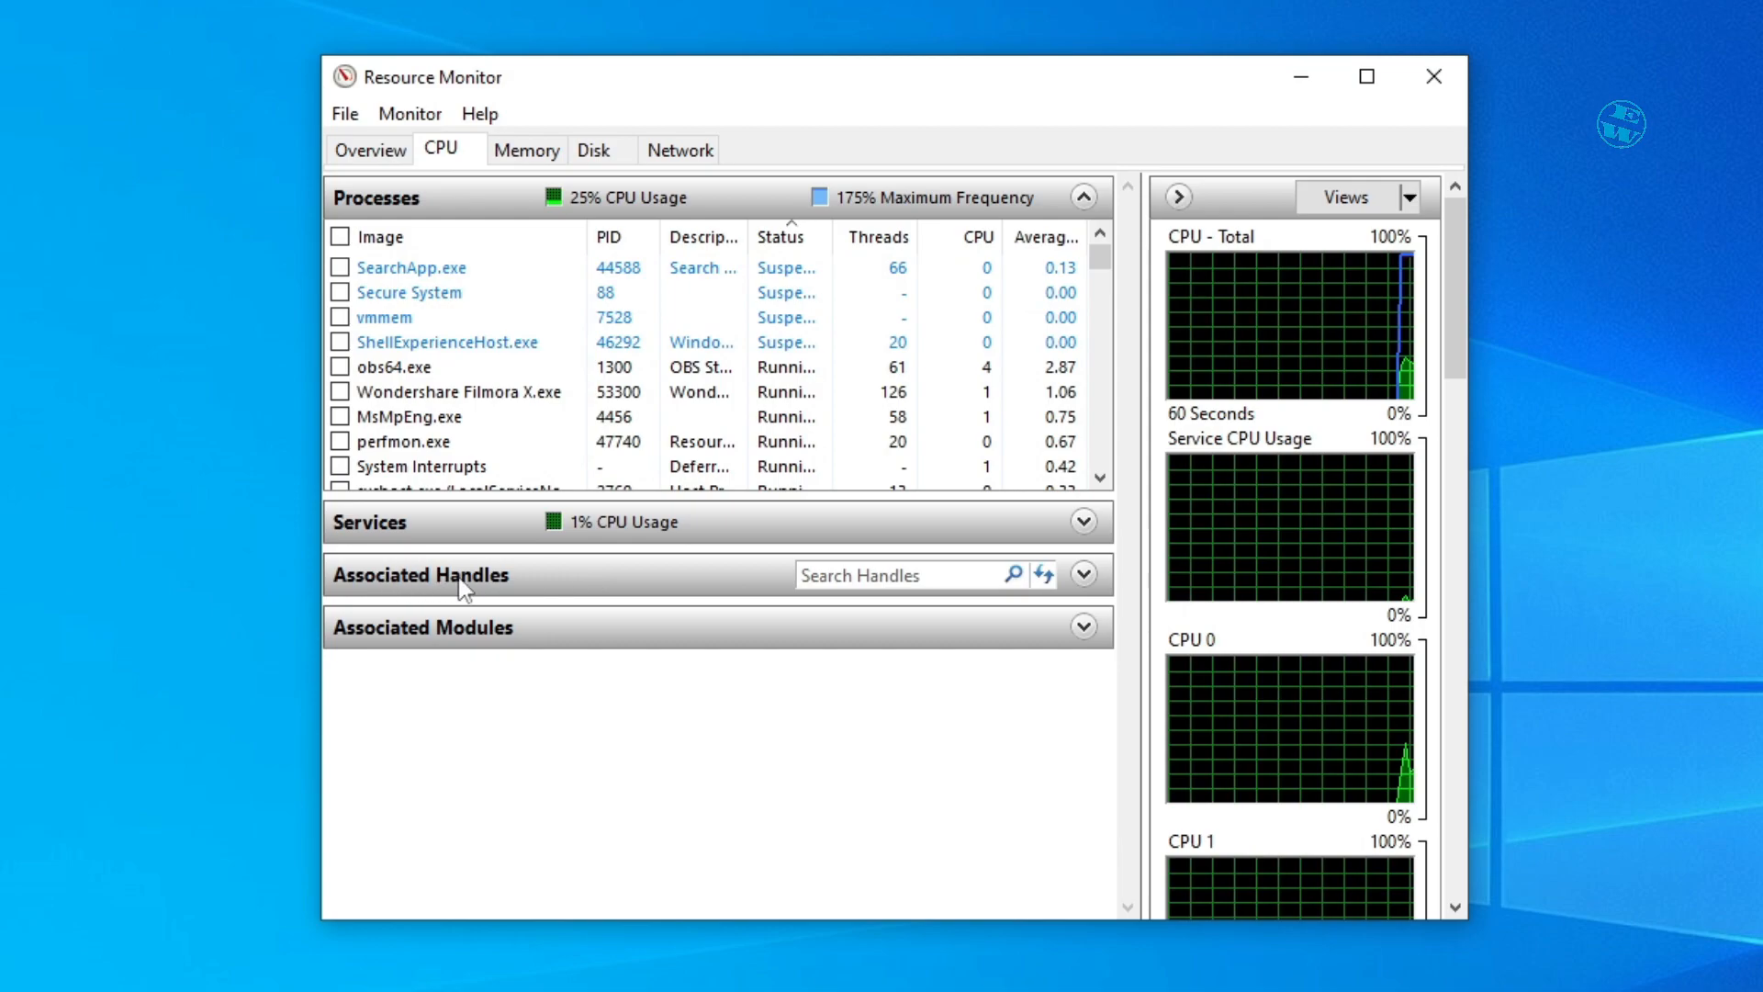
Expand Associated Handles and search for 'open in another program', revealing two CapCut.exe handles.
{"action": "left_click", "coordinate": [1082, 575]}
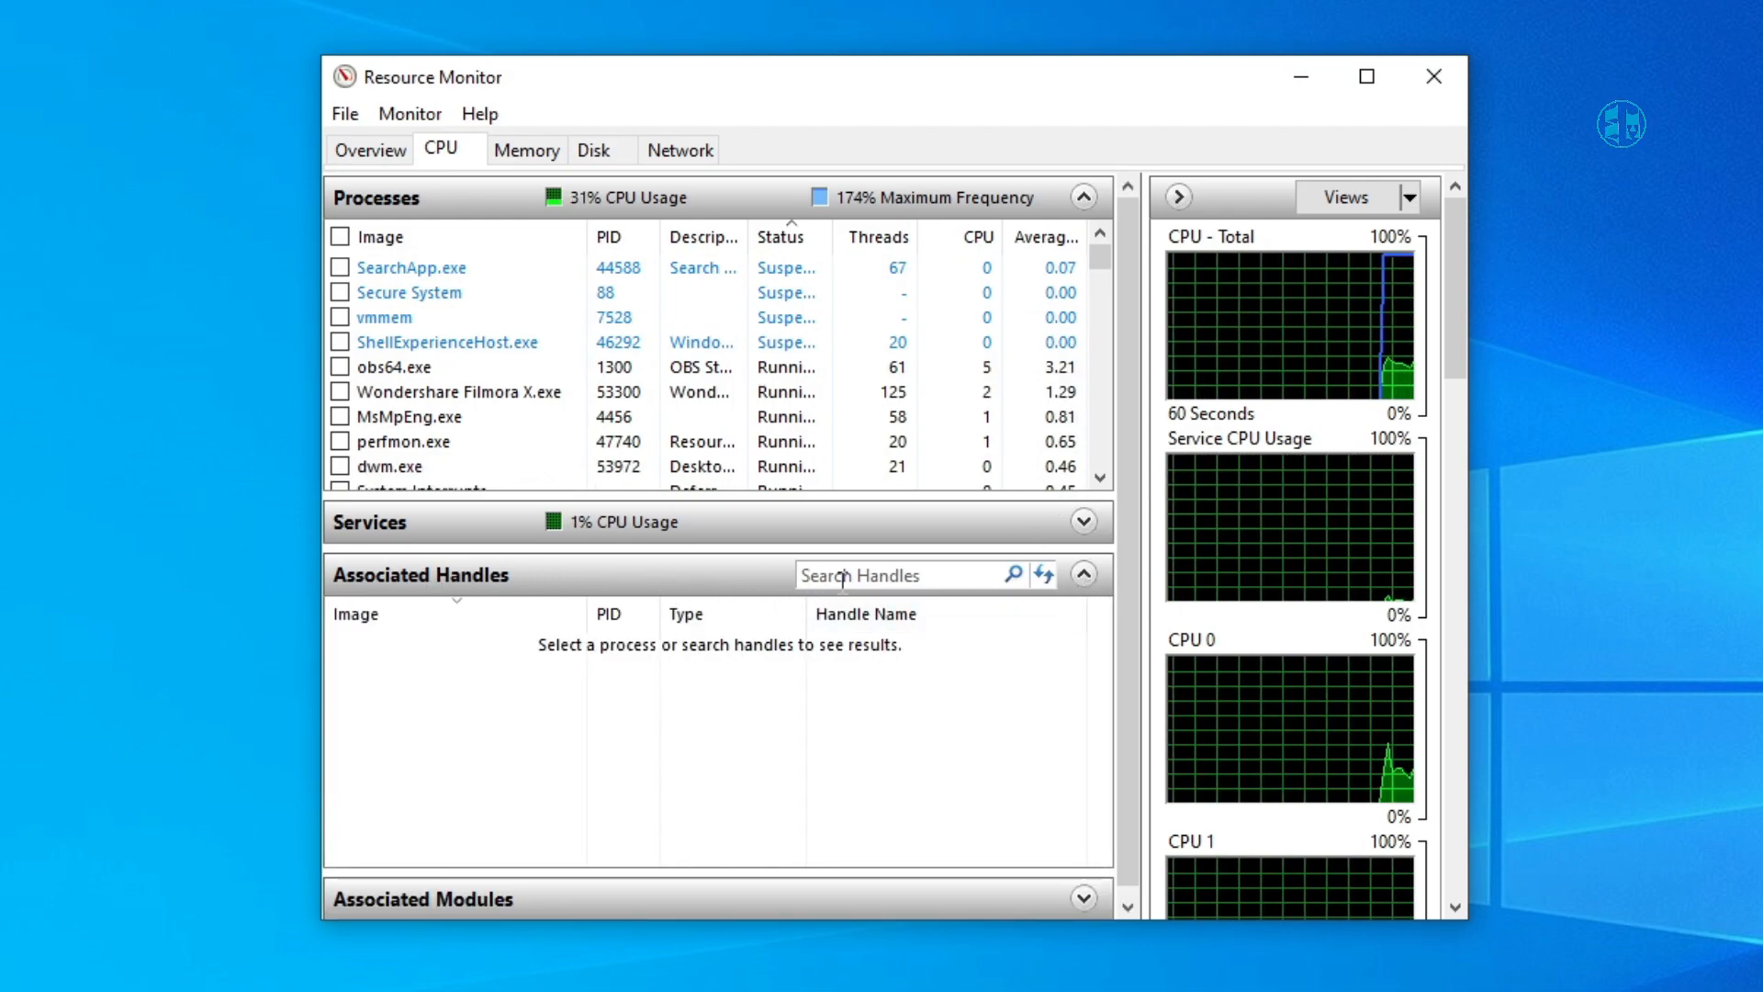
{"action": "left_click", "coordinate": [888, 575]}
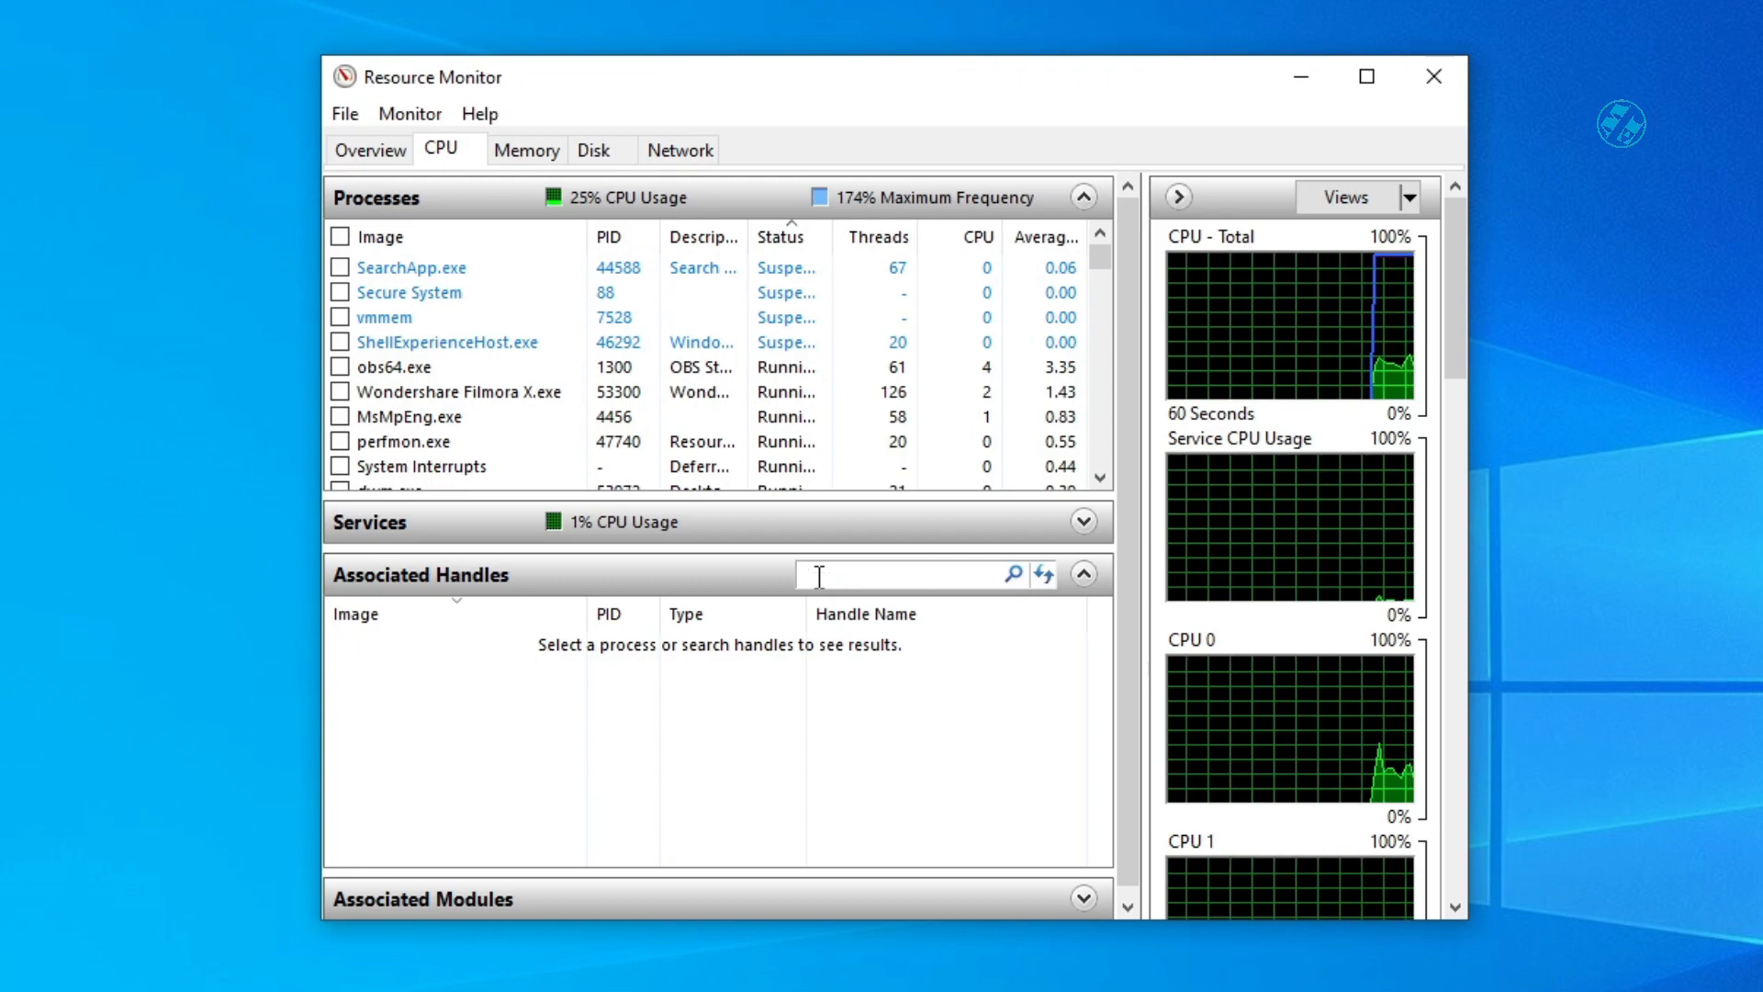
{"action": "type", "text": "open in another program"}
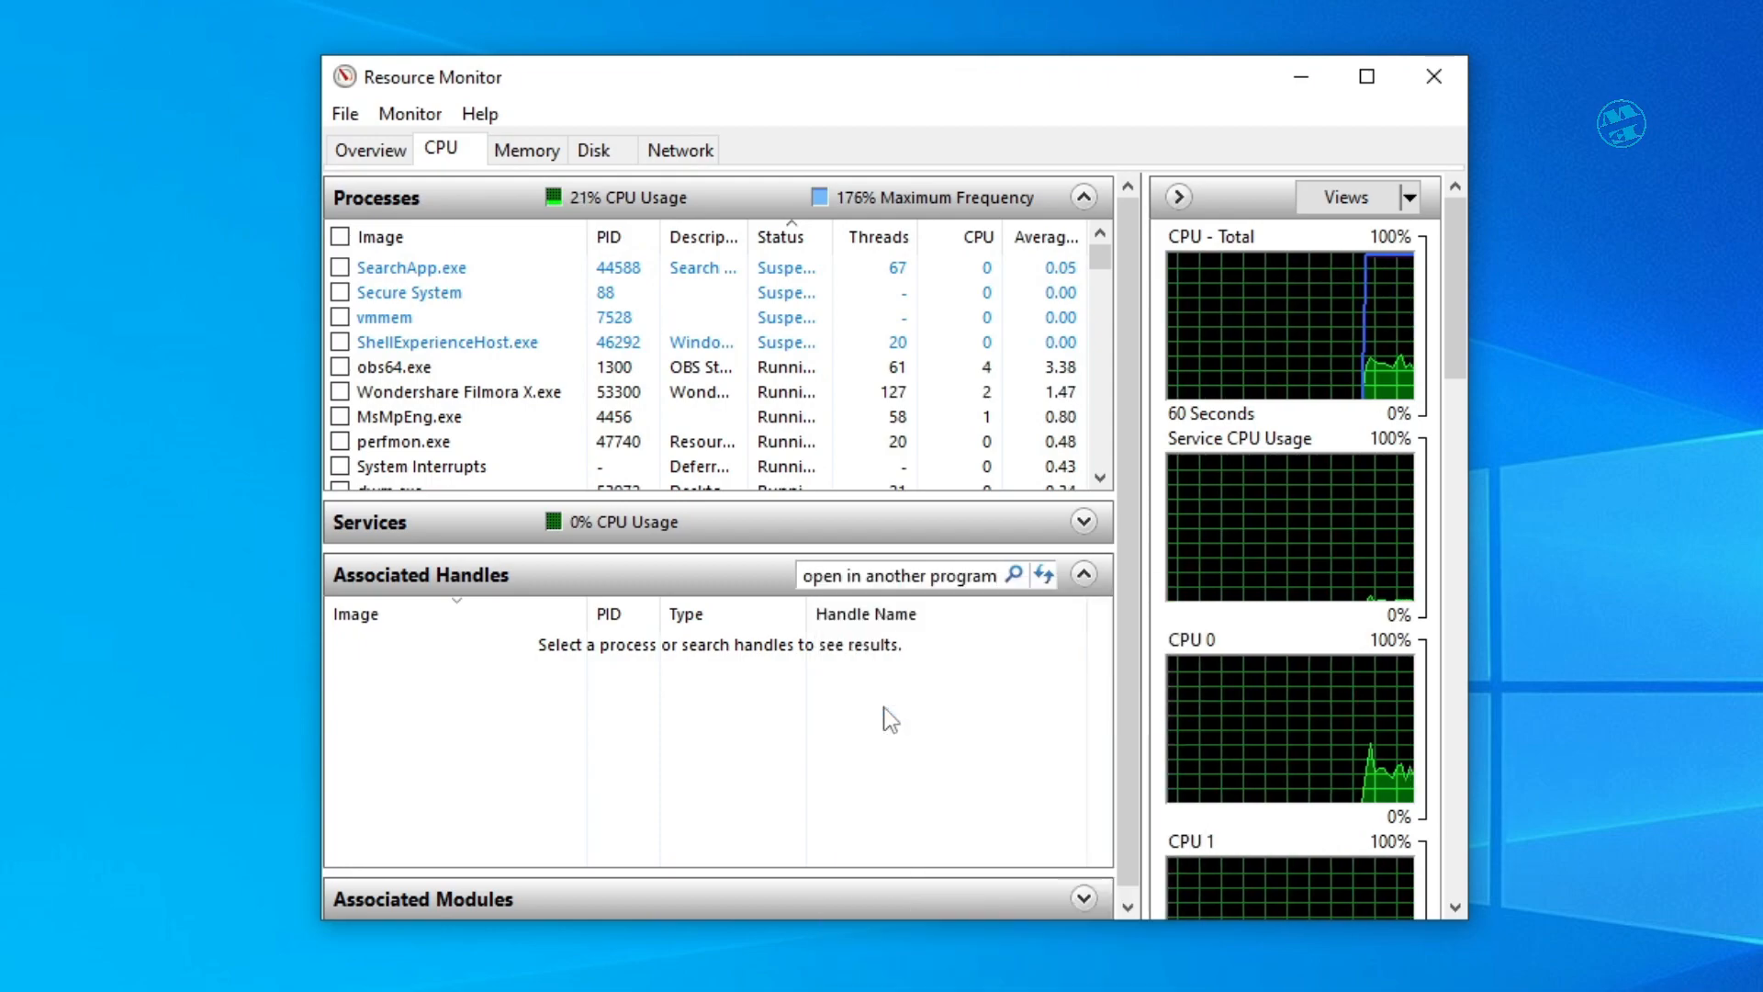
{"action": "left_click", "coordinate": [1012, 575]}
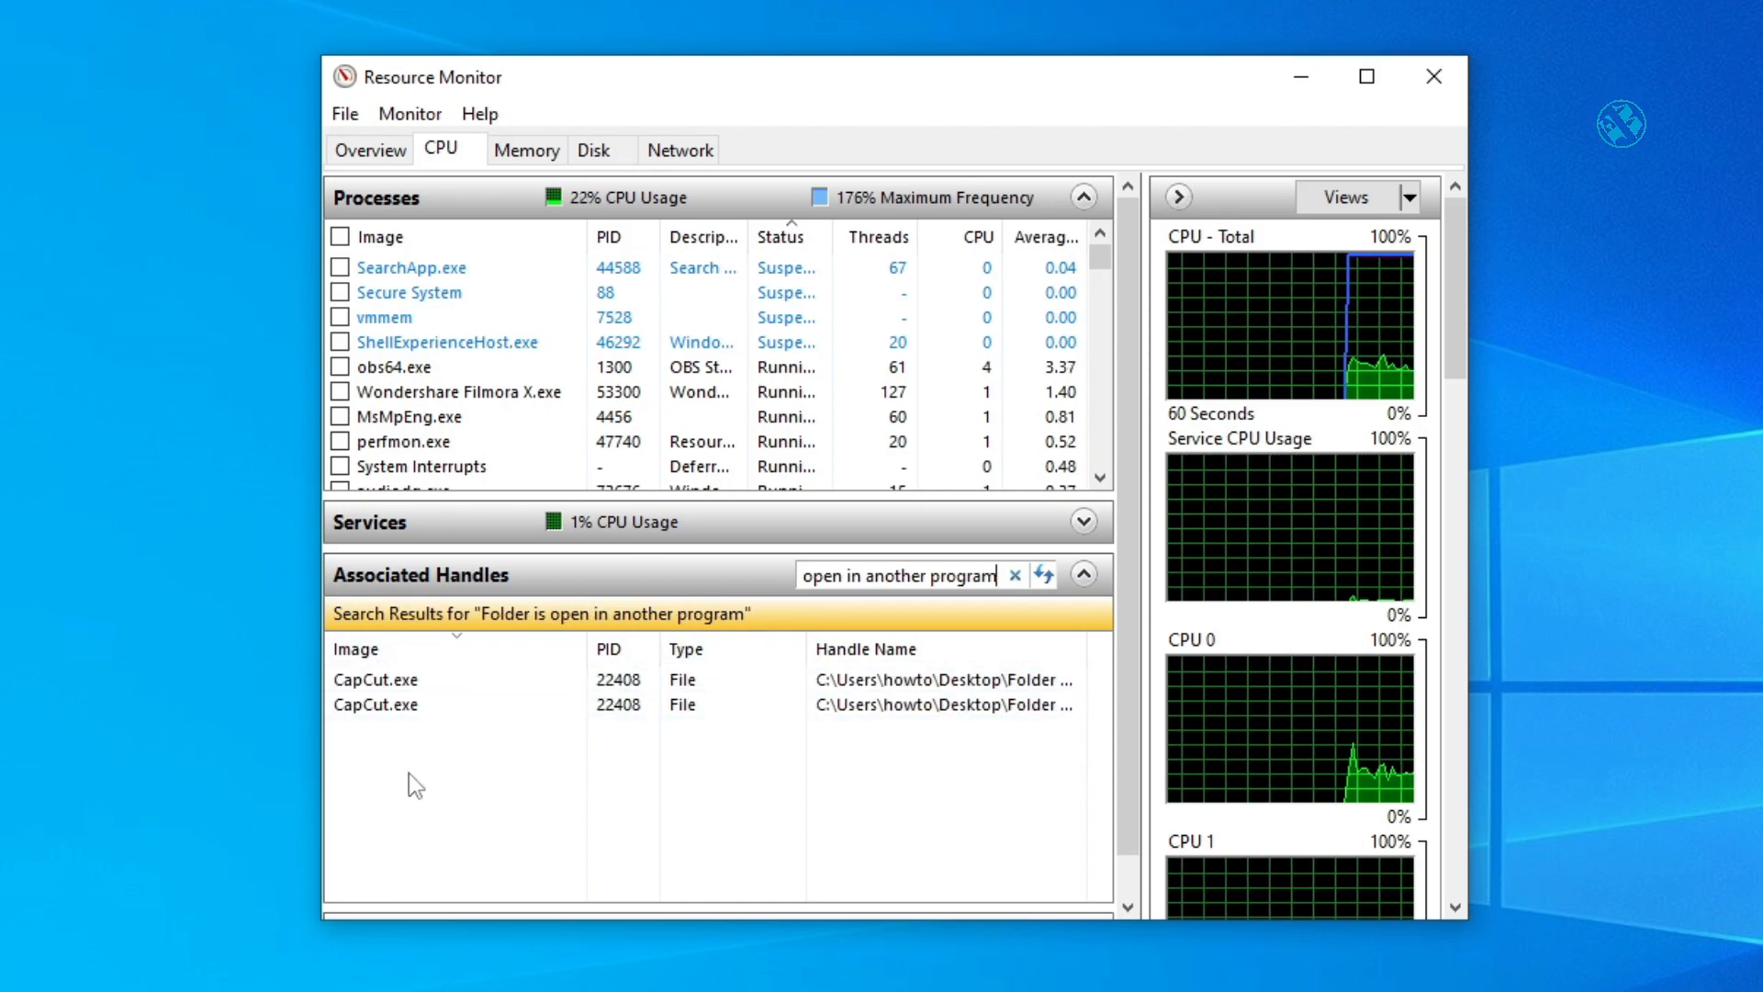
{"action": "mouse_move", "coordinate": [456, 819]}
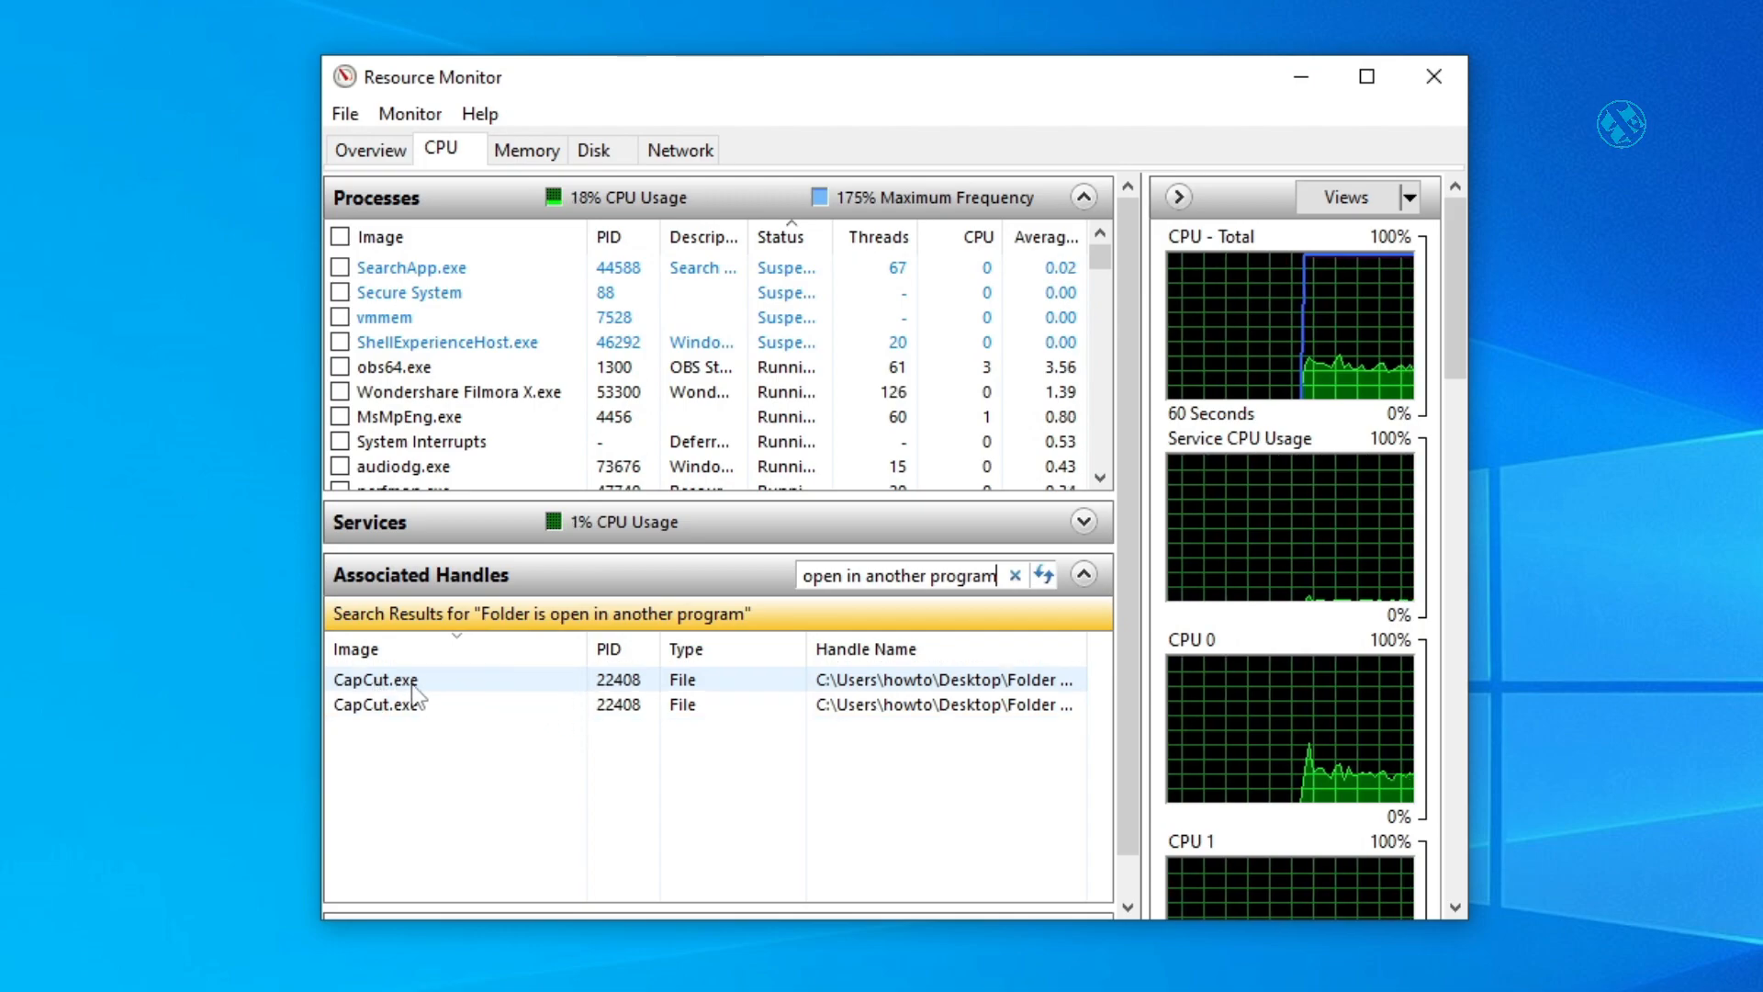
{"action": "right_click", "coordinate": [374, 678]}
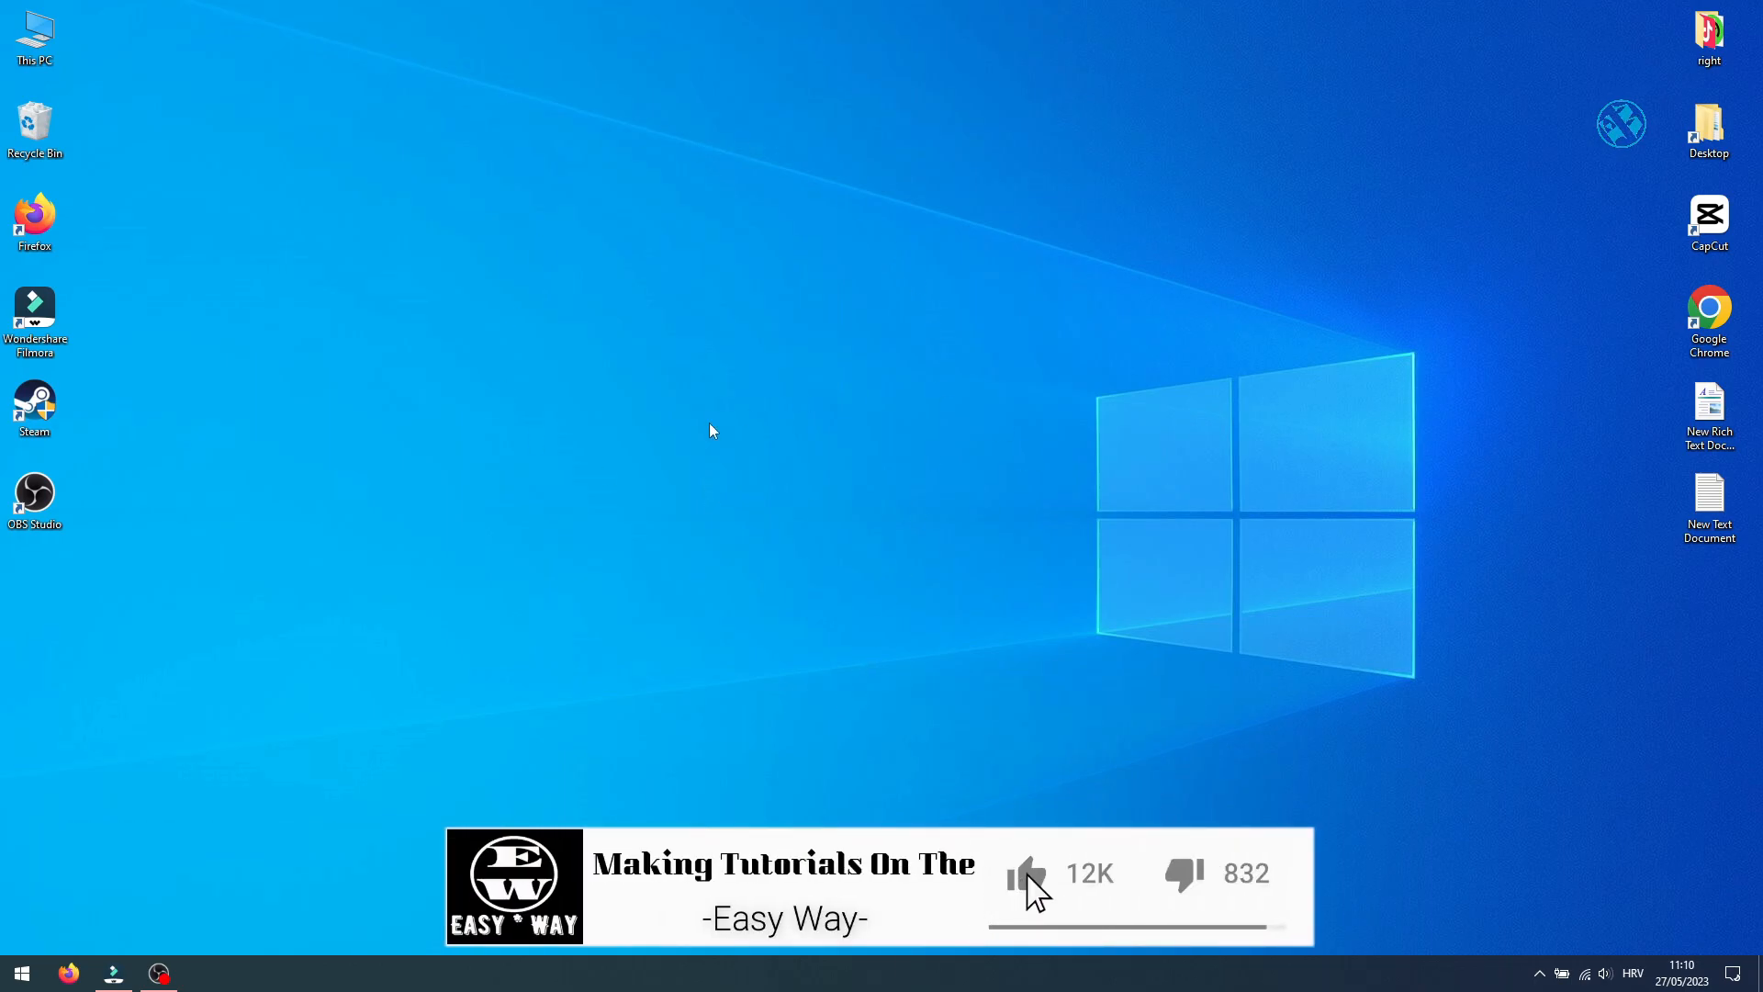
{"action": "left_click", "coordinate": [1028, 876]}
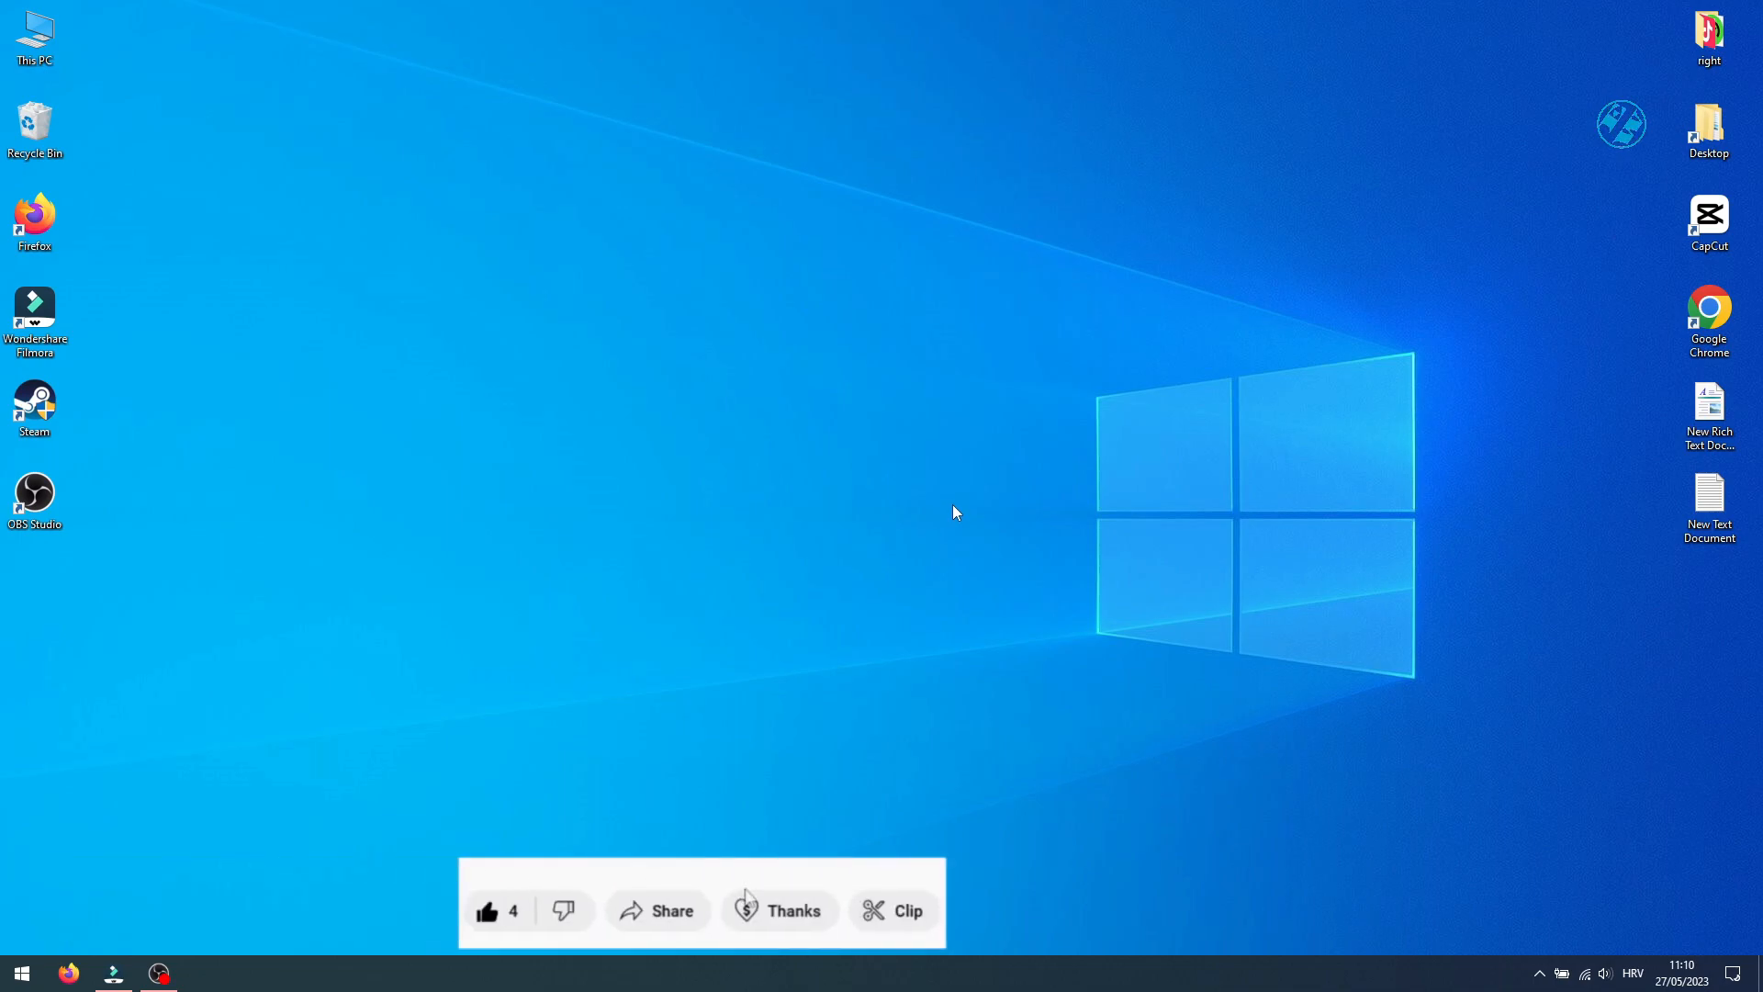
{"action": "left_click", "coordinate": [780, 910]}
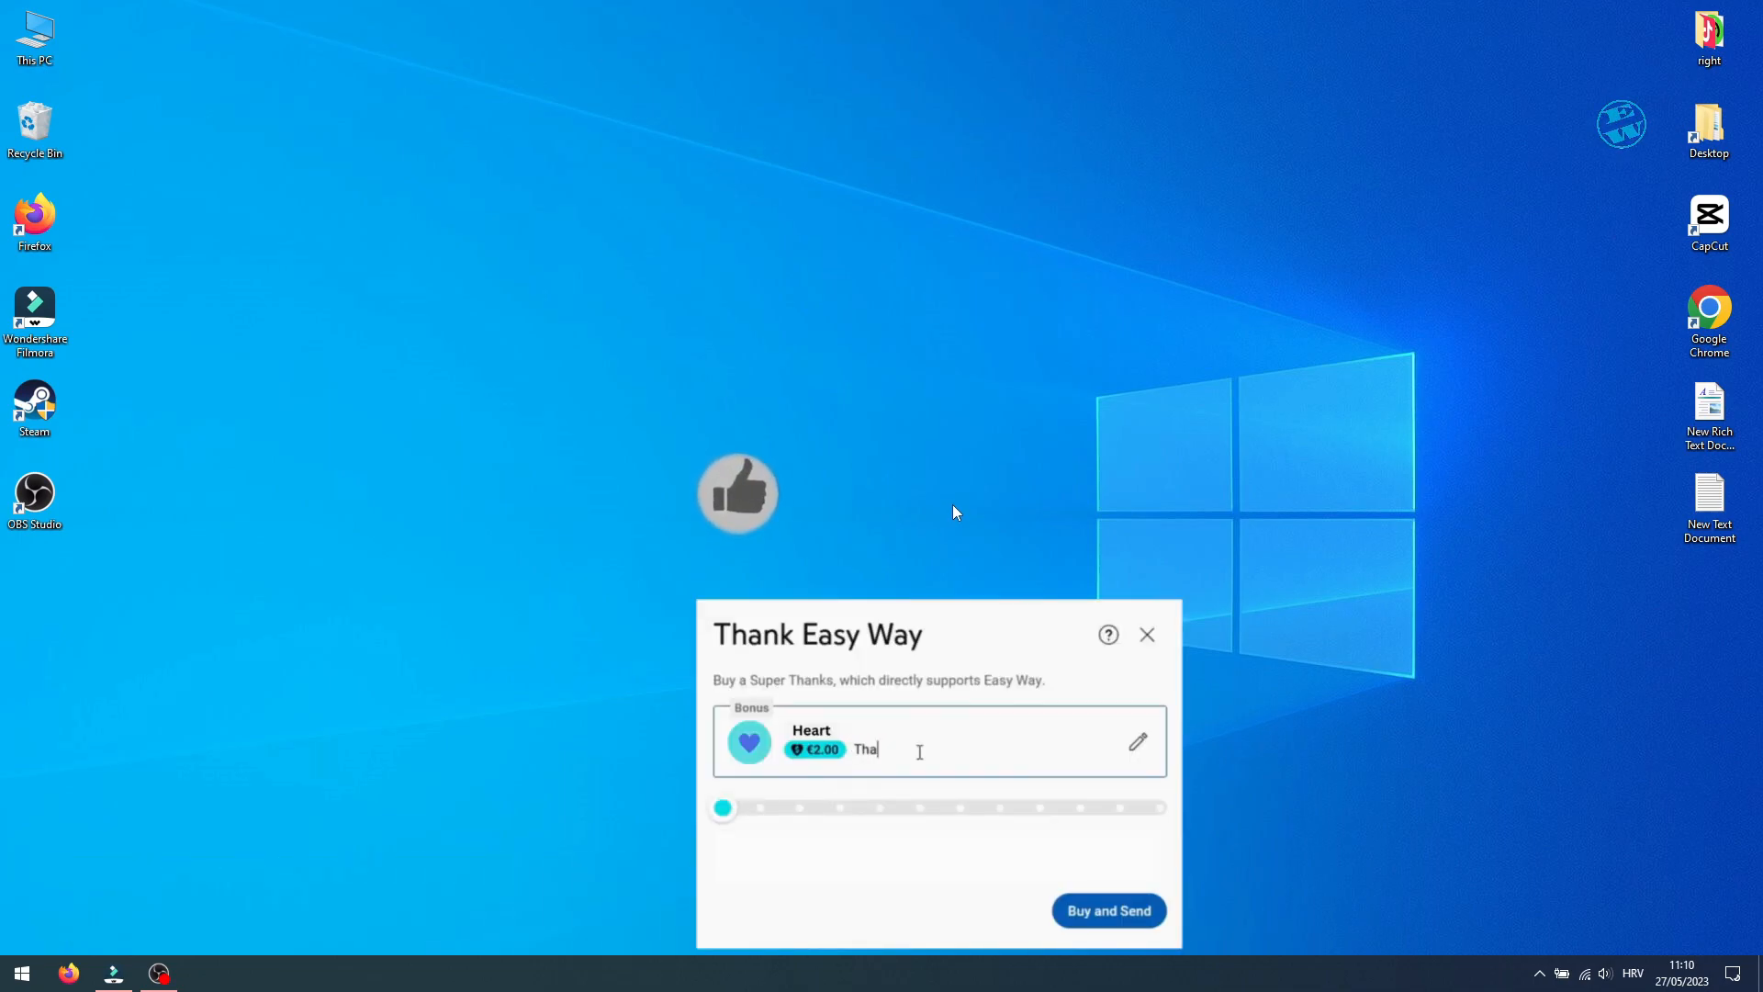
{"action": "type", "text": "nks,it worked"}
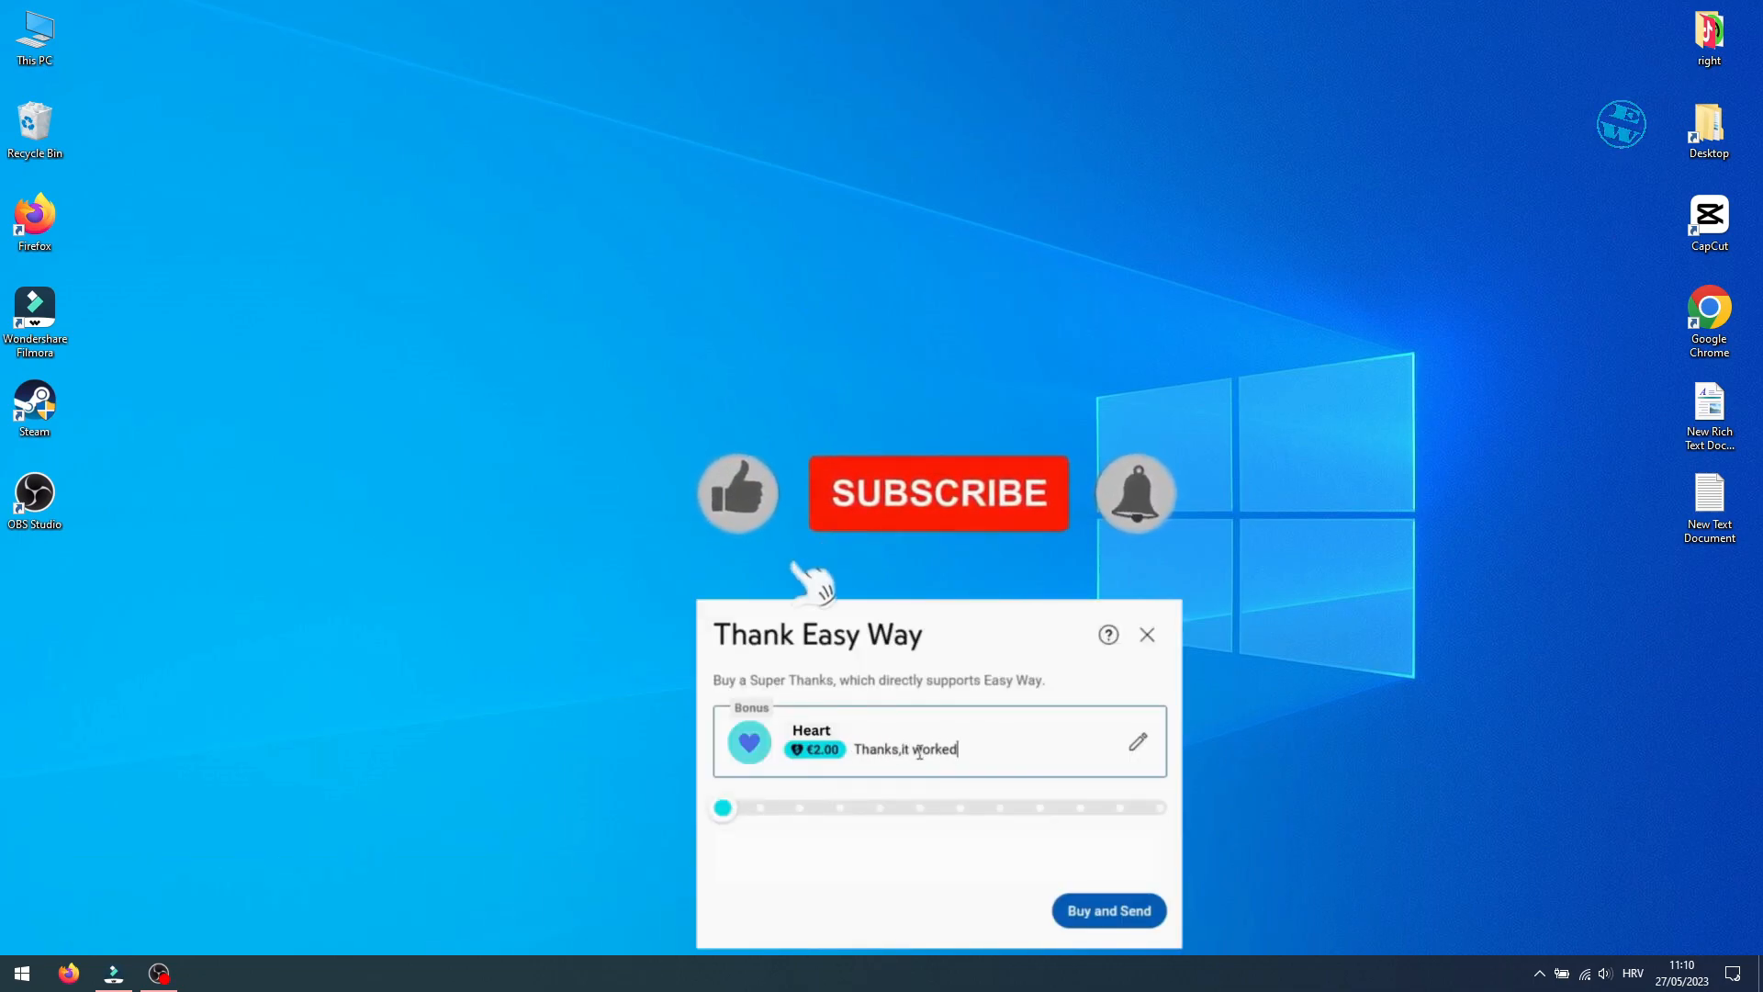
{"action": "left_click", "coordinate": [1148, 635]}
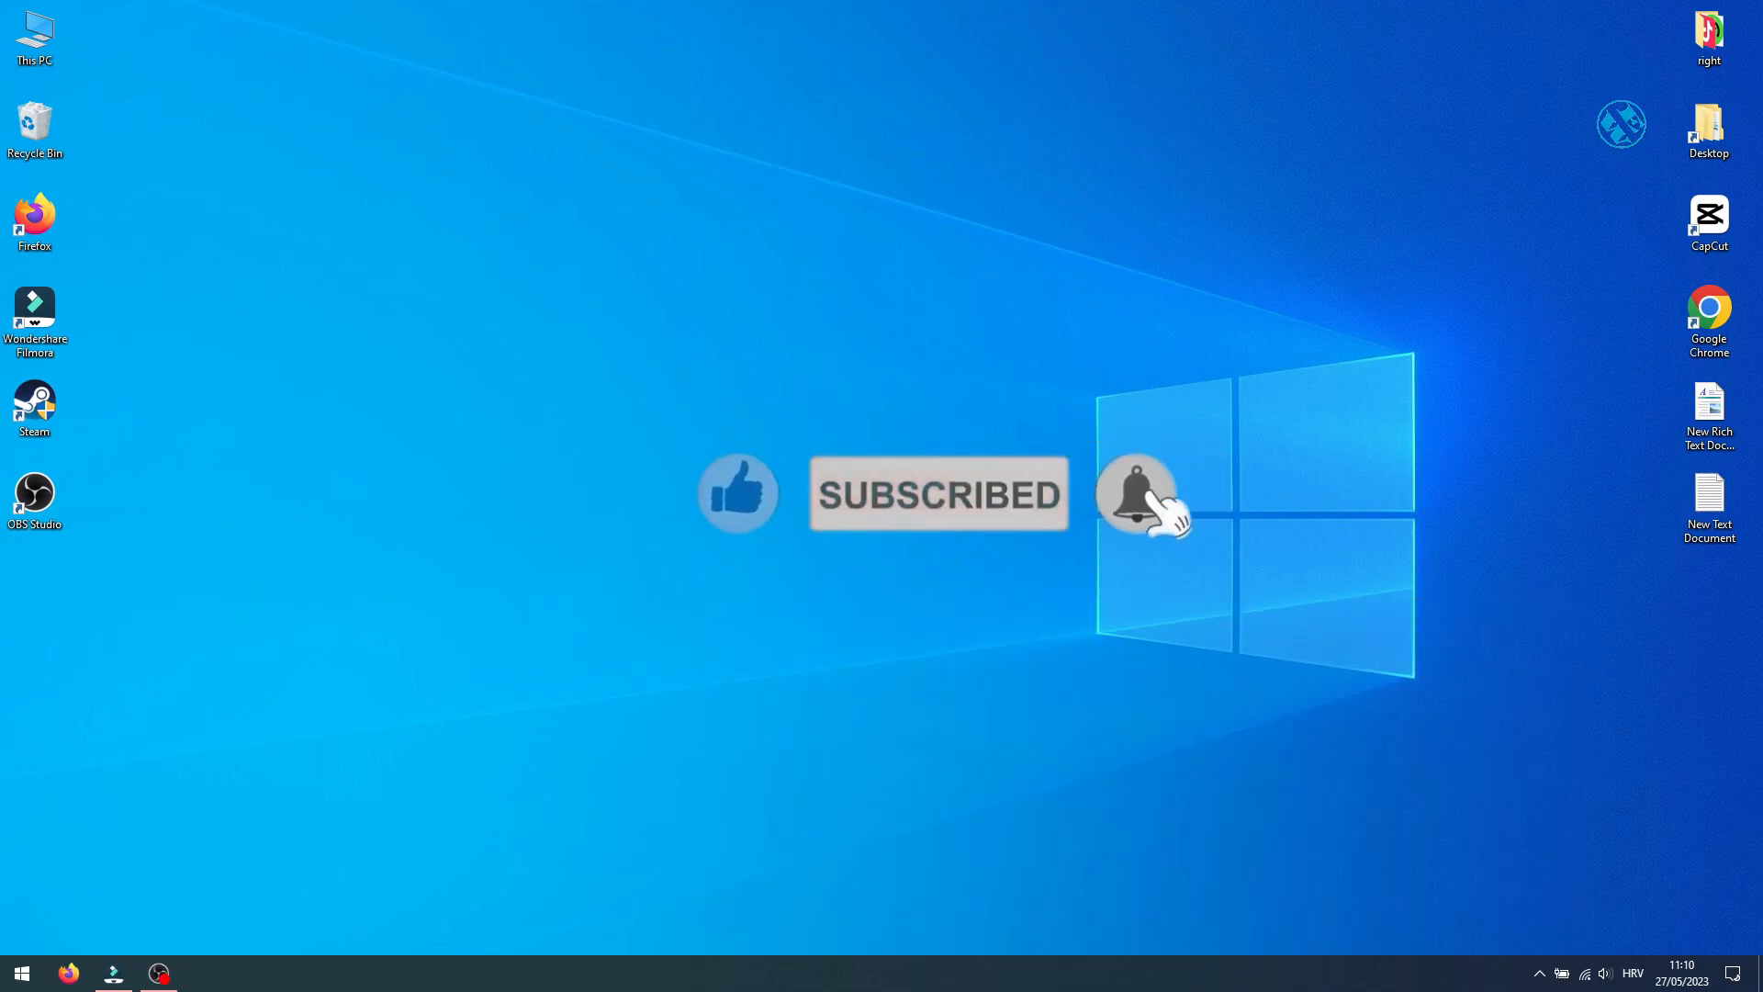